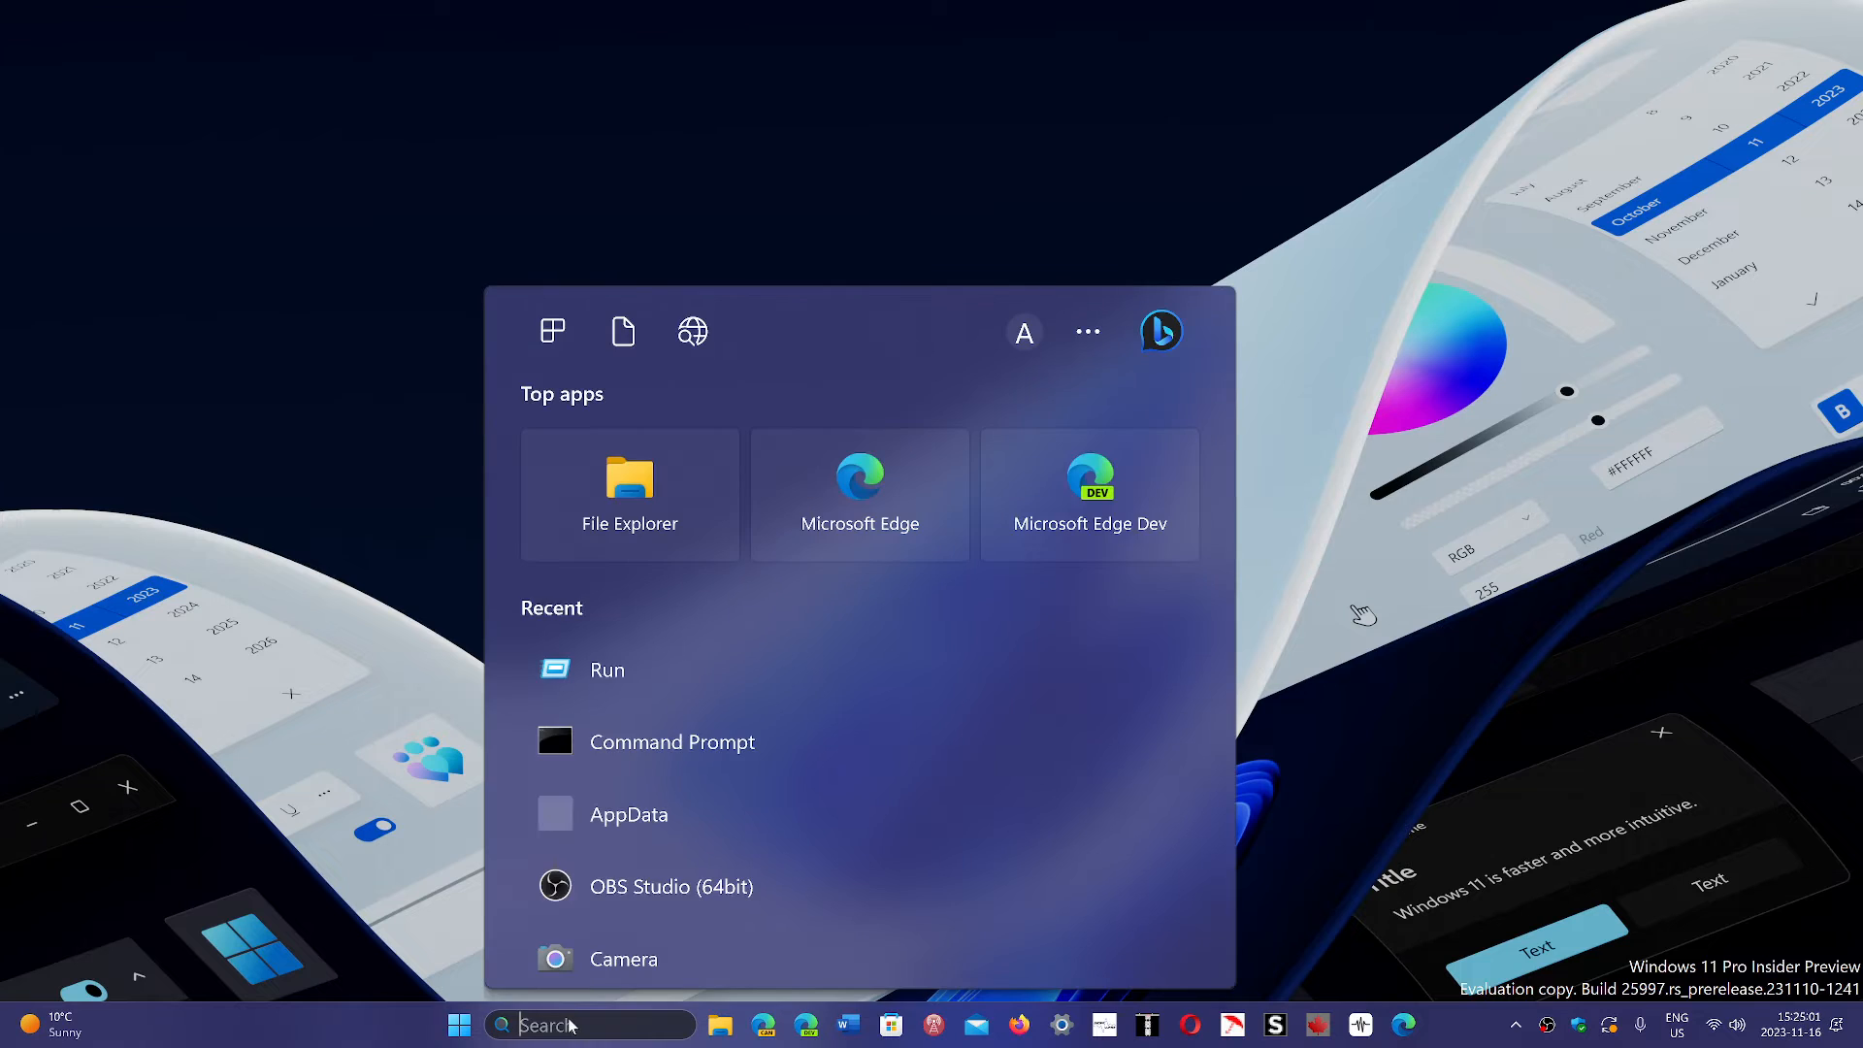
Launch Registry Editor from Start search by searching 'rege'
{"action": "type", "text": "regedit"}
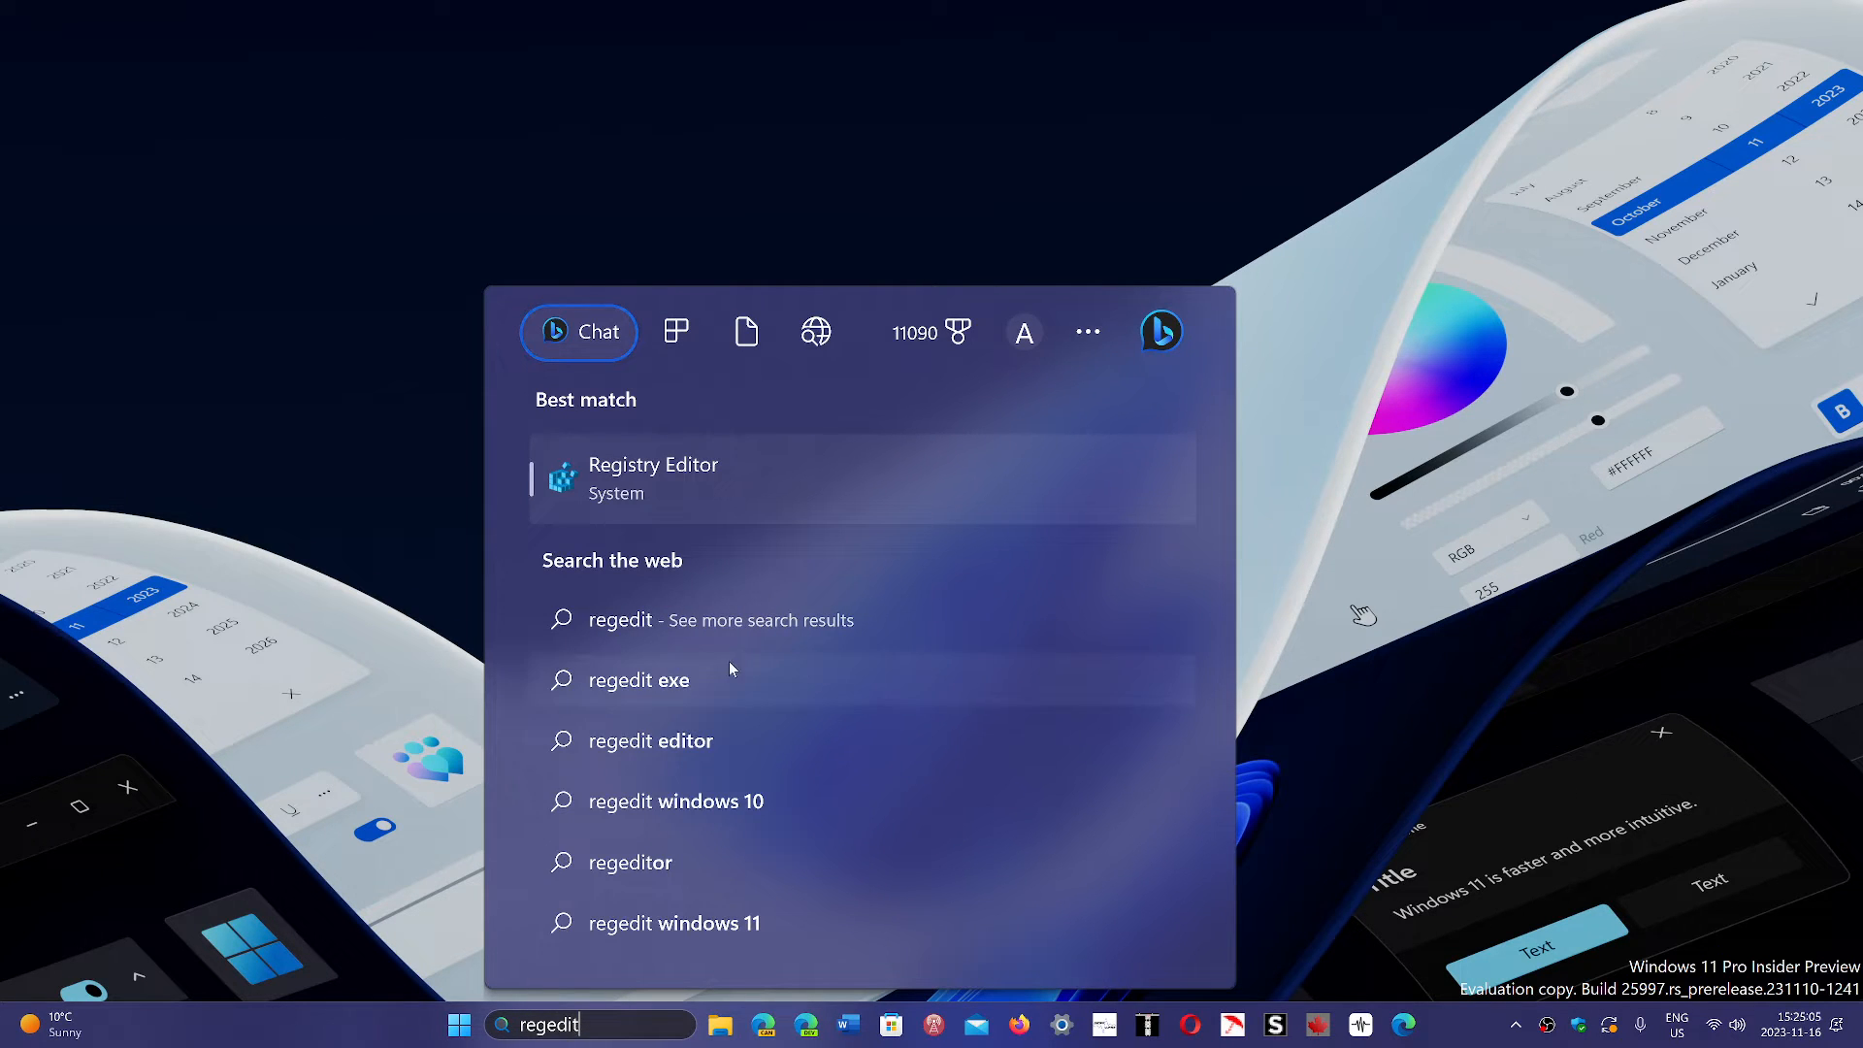
{"action": "left_click", "coordinate": [654, 478]}
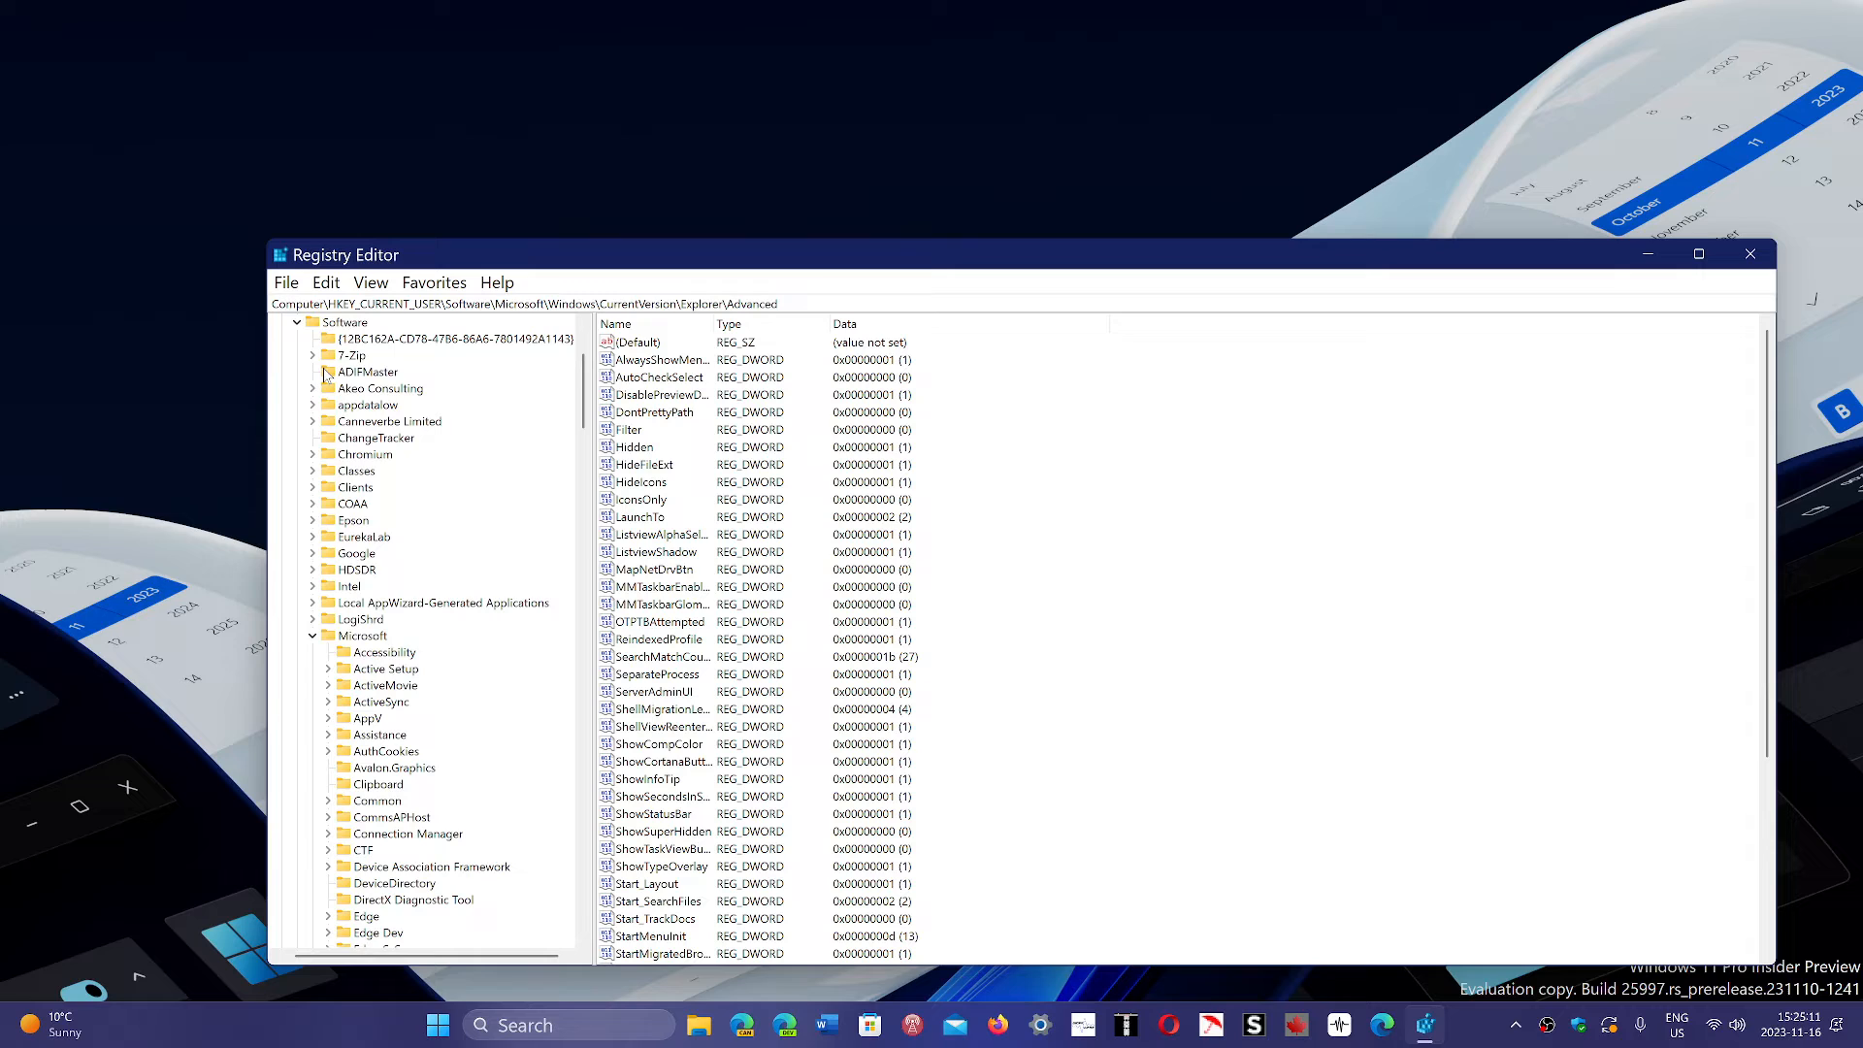
Collapse the tree, then reach HKEY_CURRENT_USER\Software\Google and bring up its key actions
{"action": "left_click", "coordinate": [316, 636]}
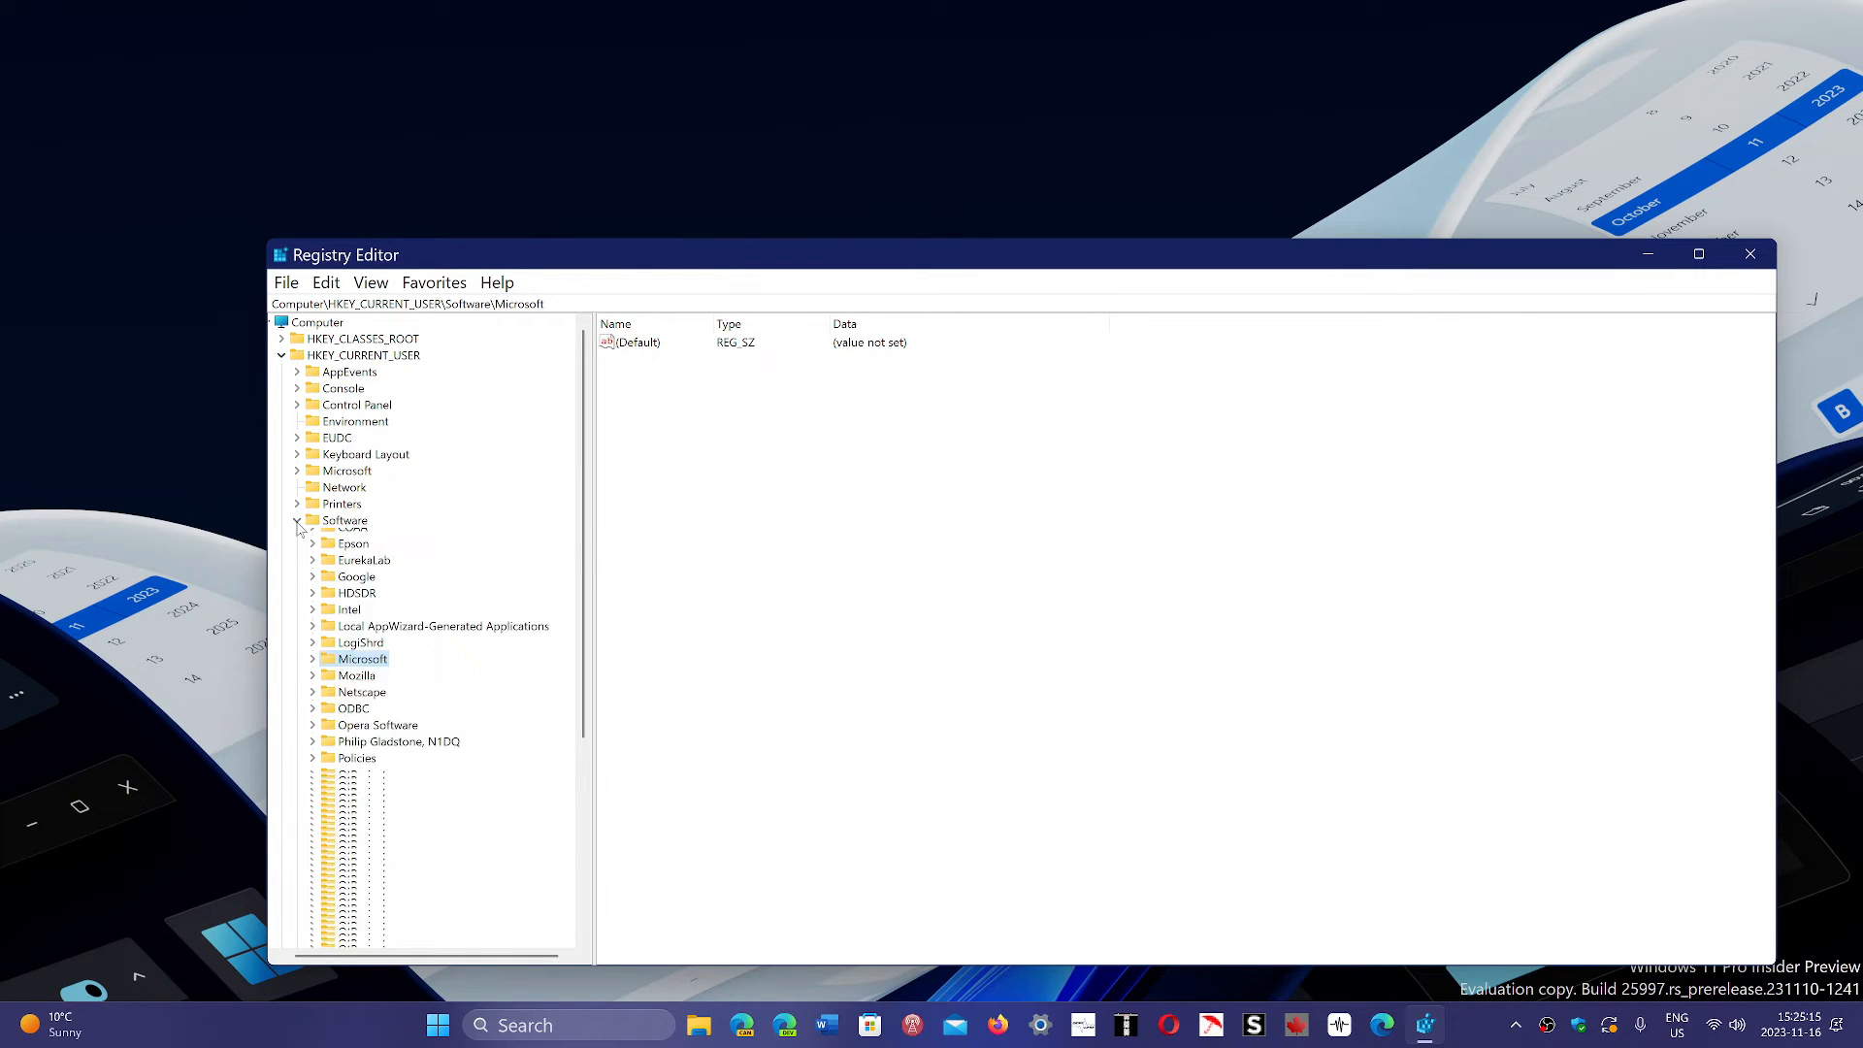
{"action": "left_click", "coordinate": [282, 353]}
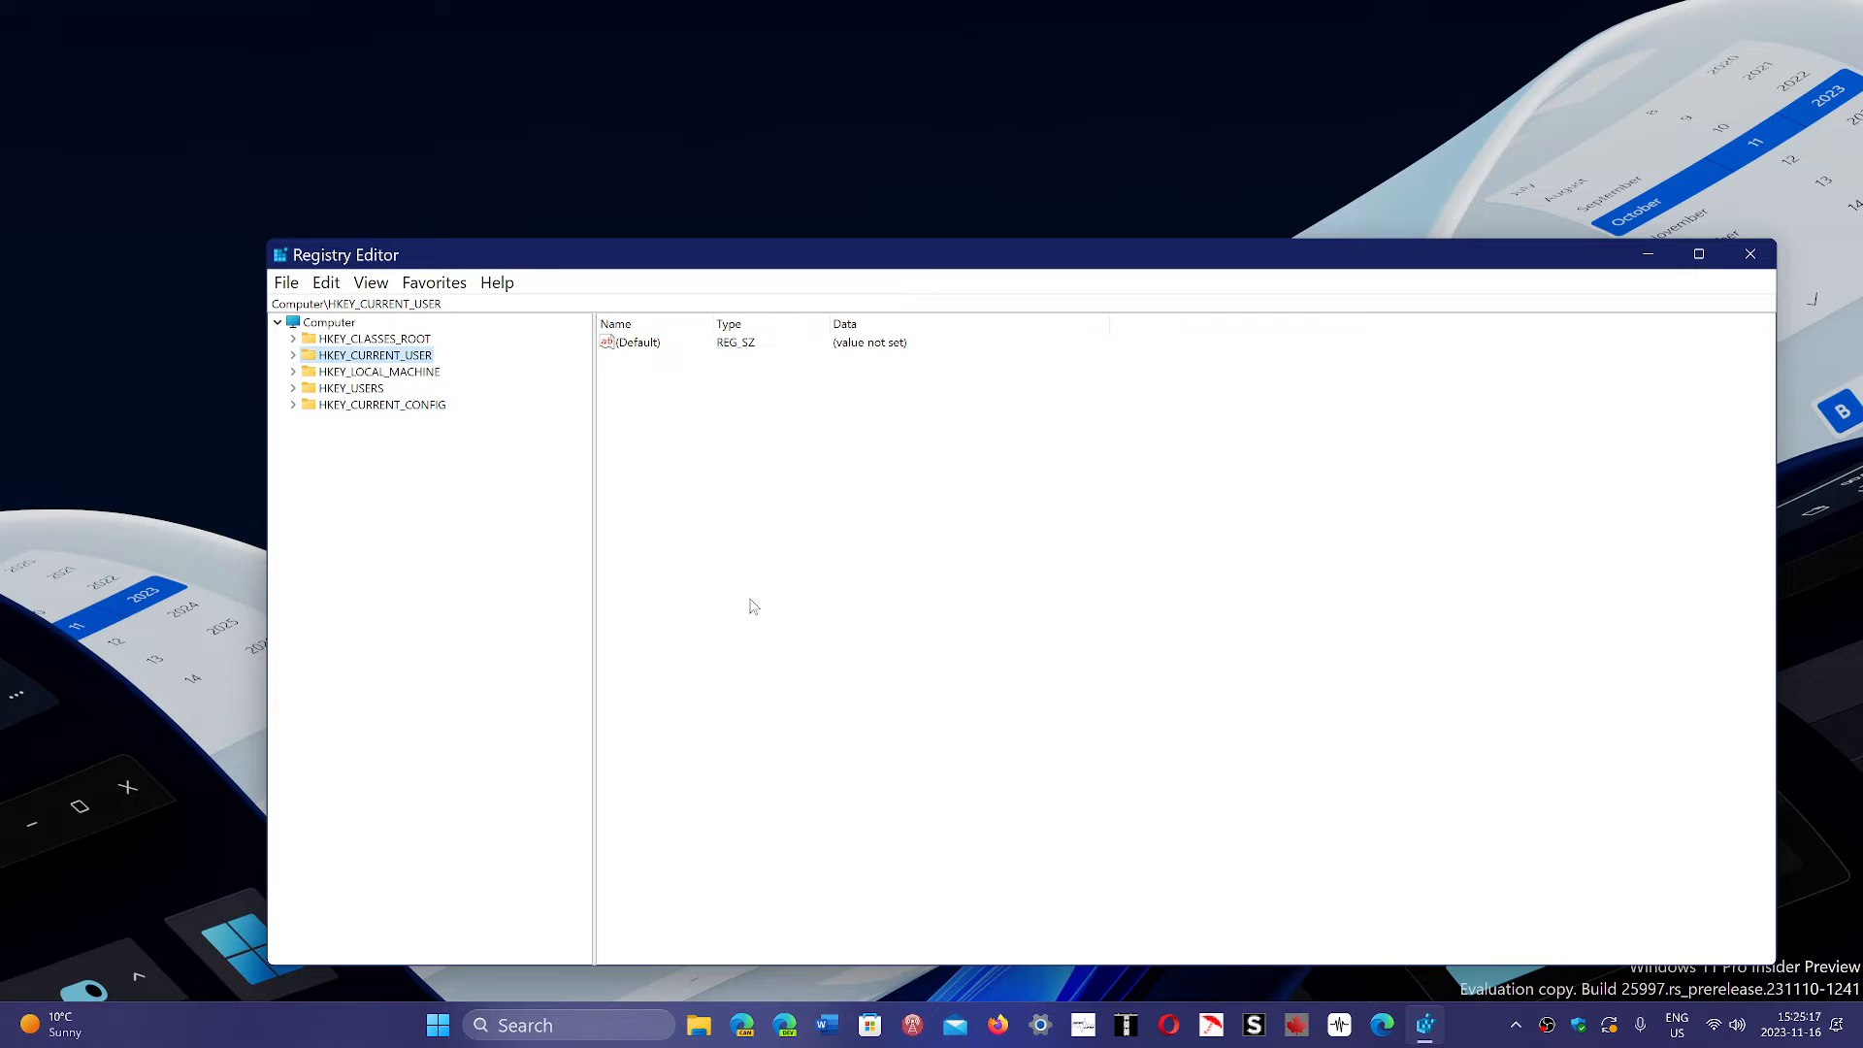
{"action": "mouse_move", "coordinate": [844, 633]}
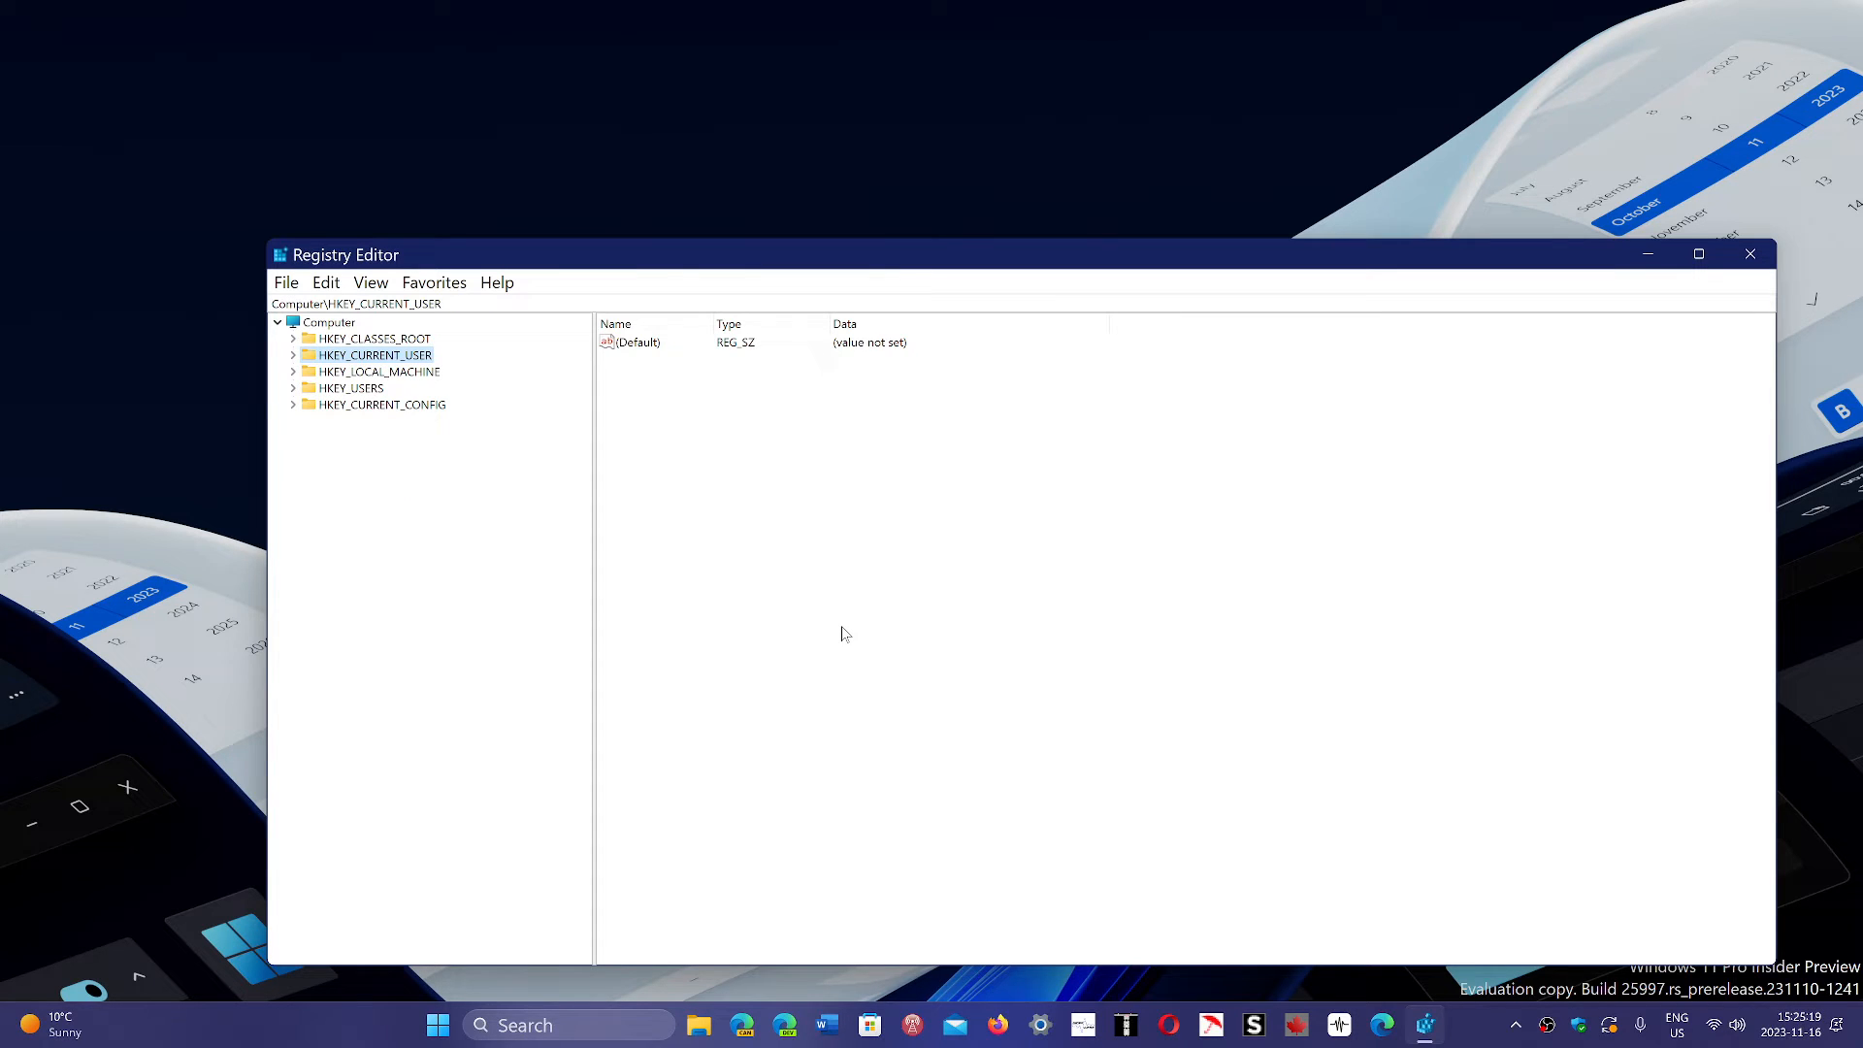
{"action": "mouse_move", "coordinate": [537, 491]}
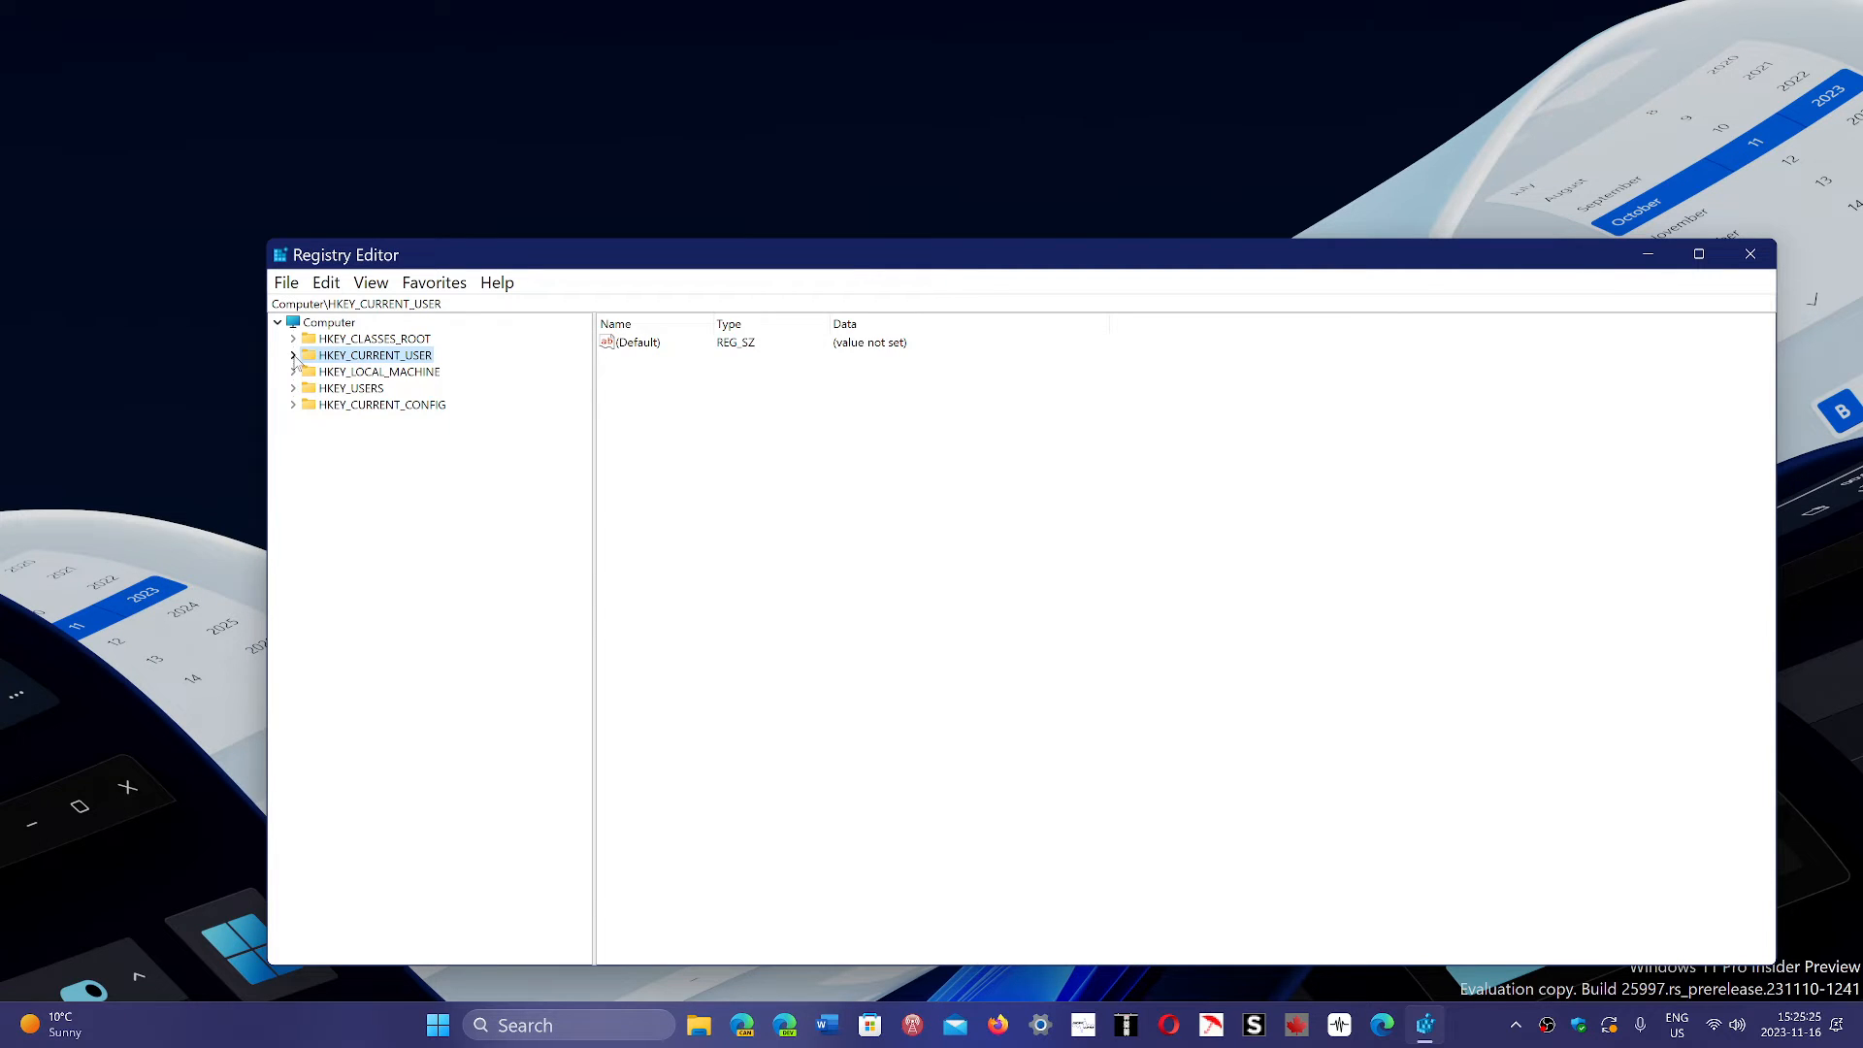
{"action": "left_click", "coordinate": [293, 354]}
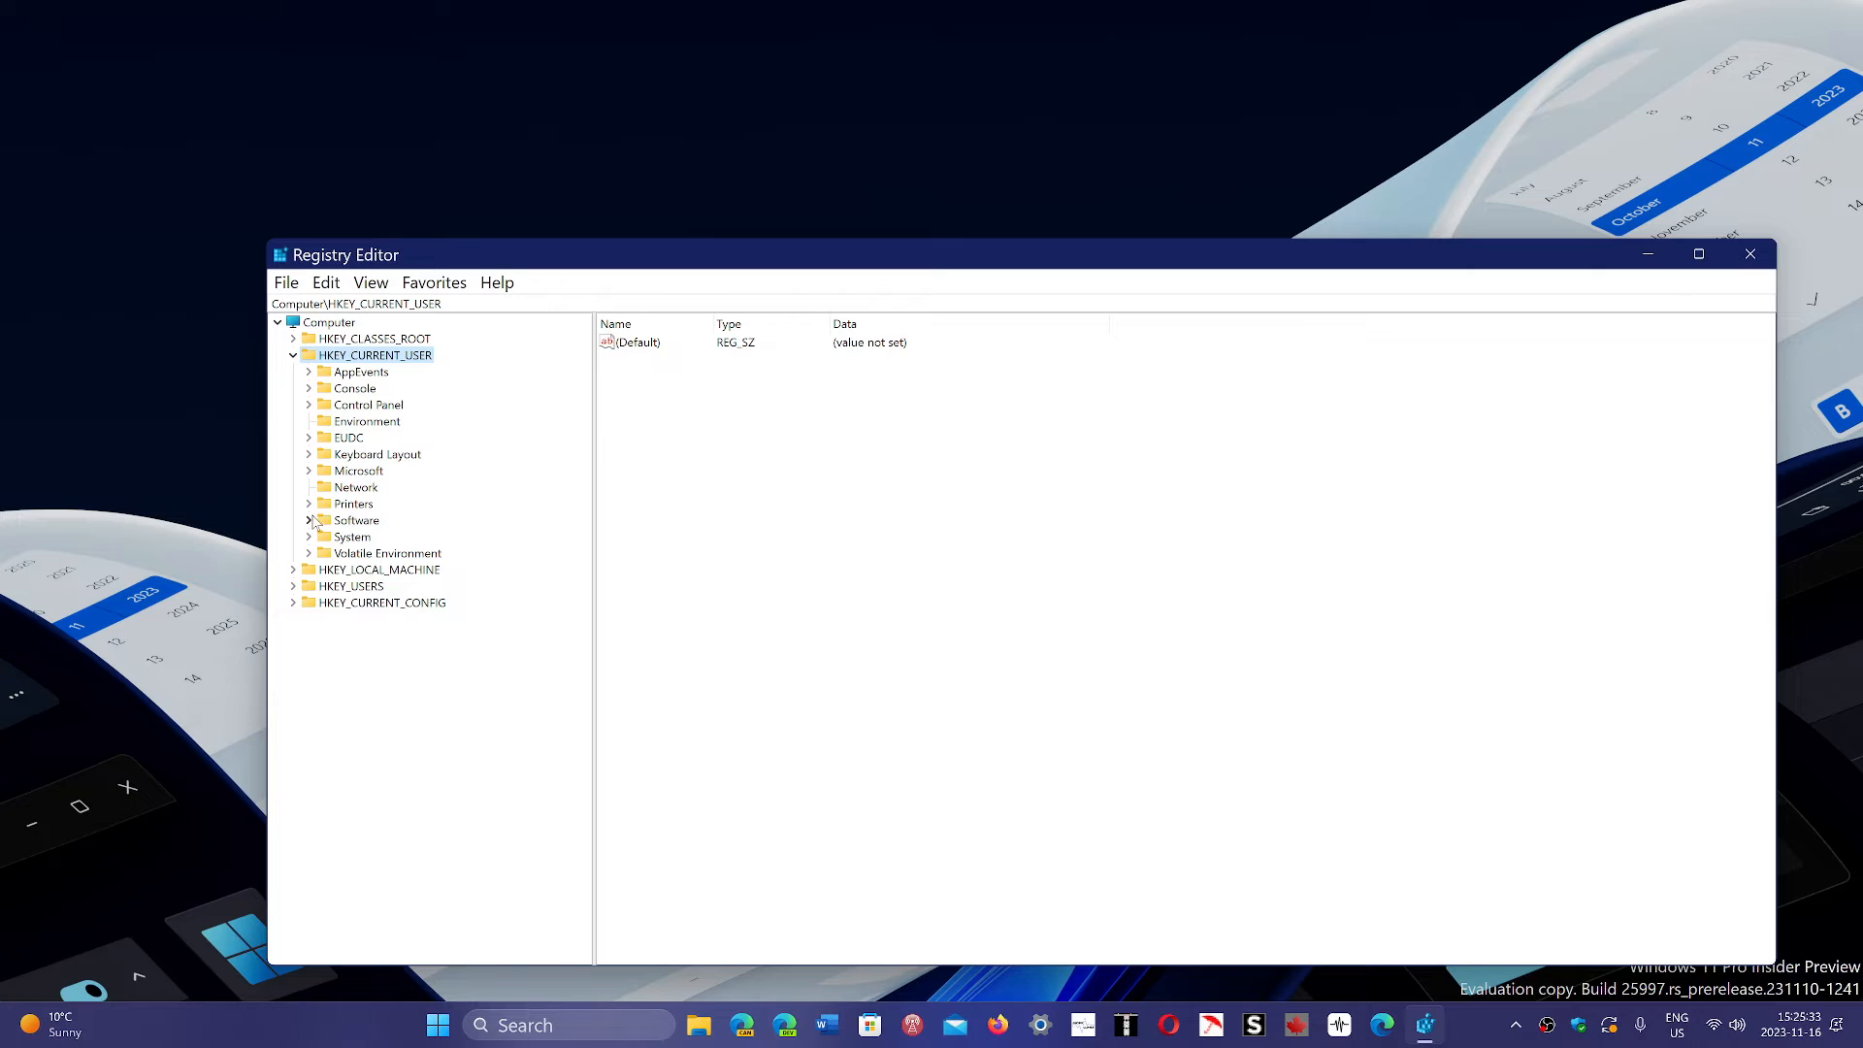
{"action": "left_click", "coordinate": [309, 520]}
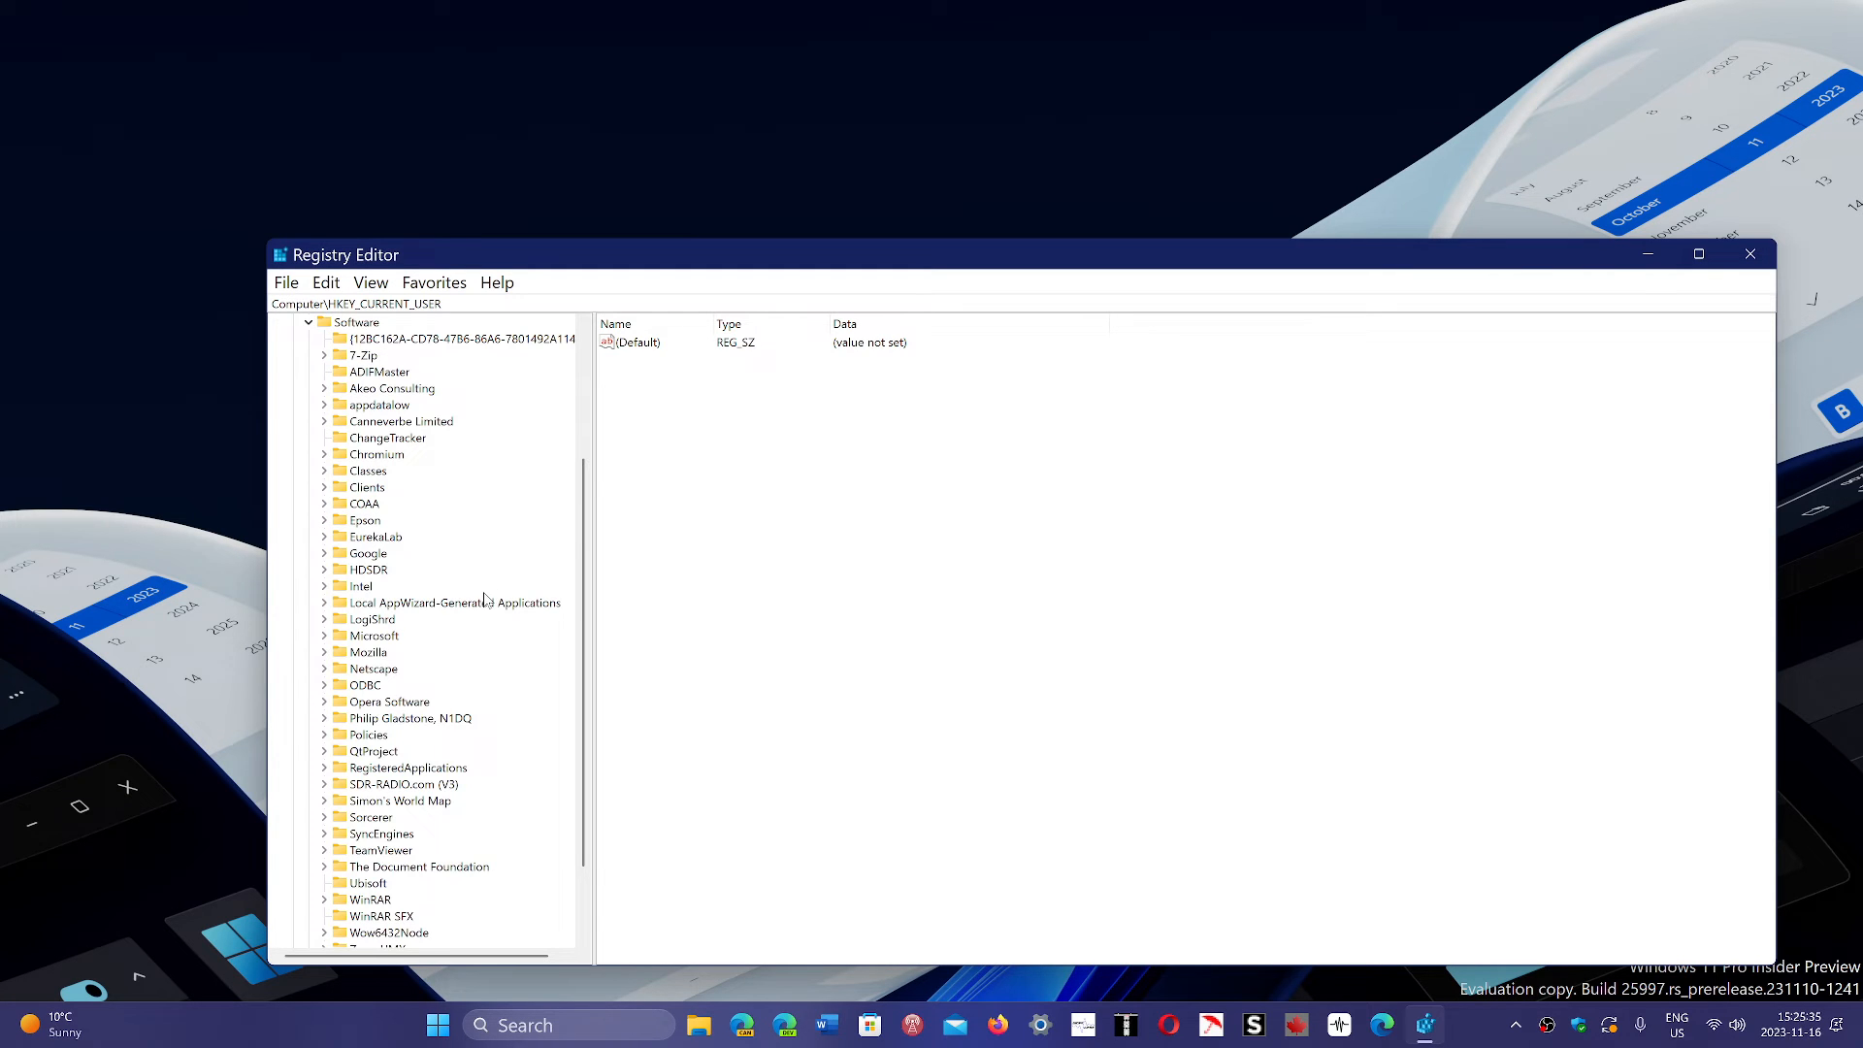
{"action": "mouse_move", "coordinate": [398, 575]}
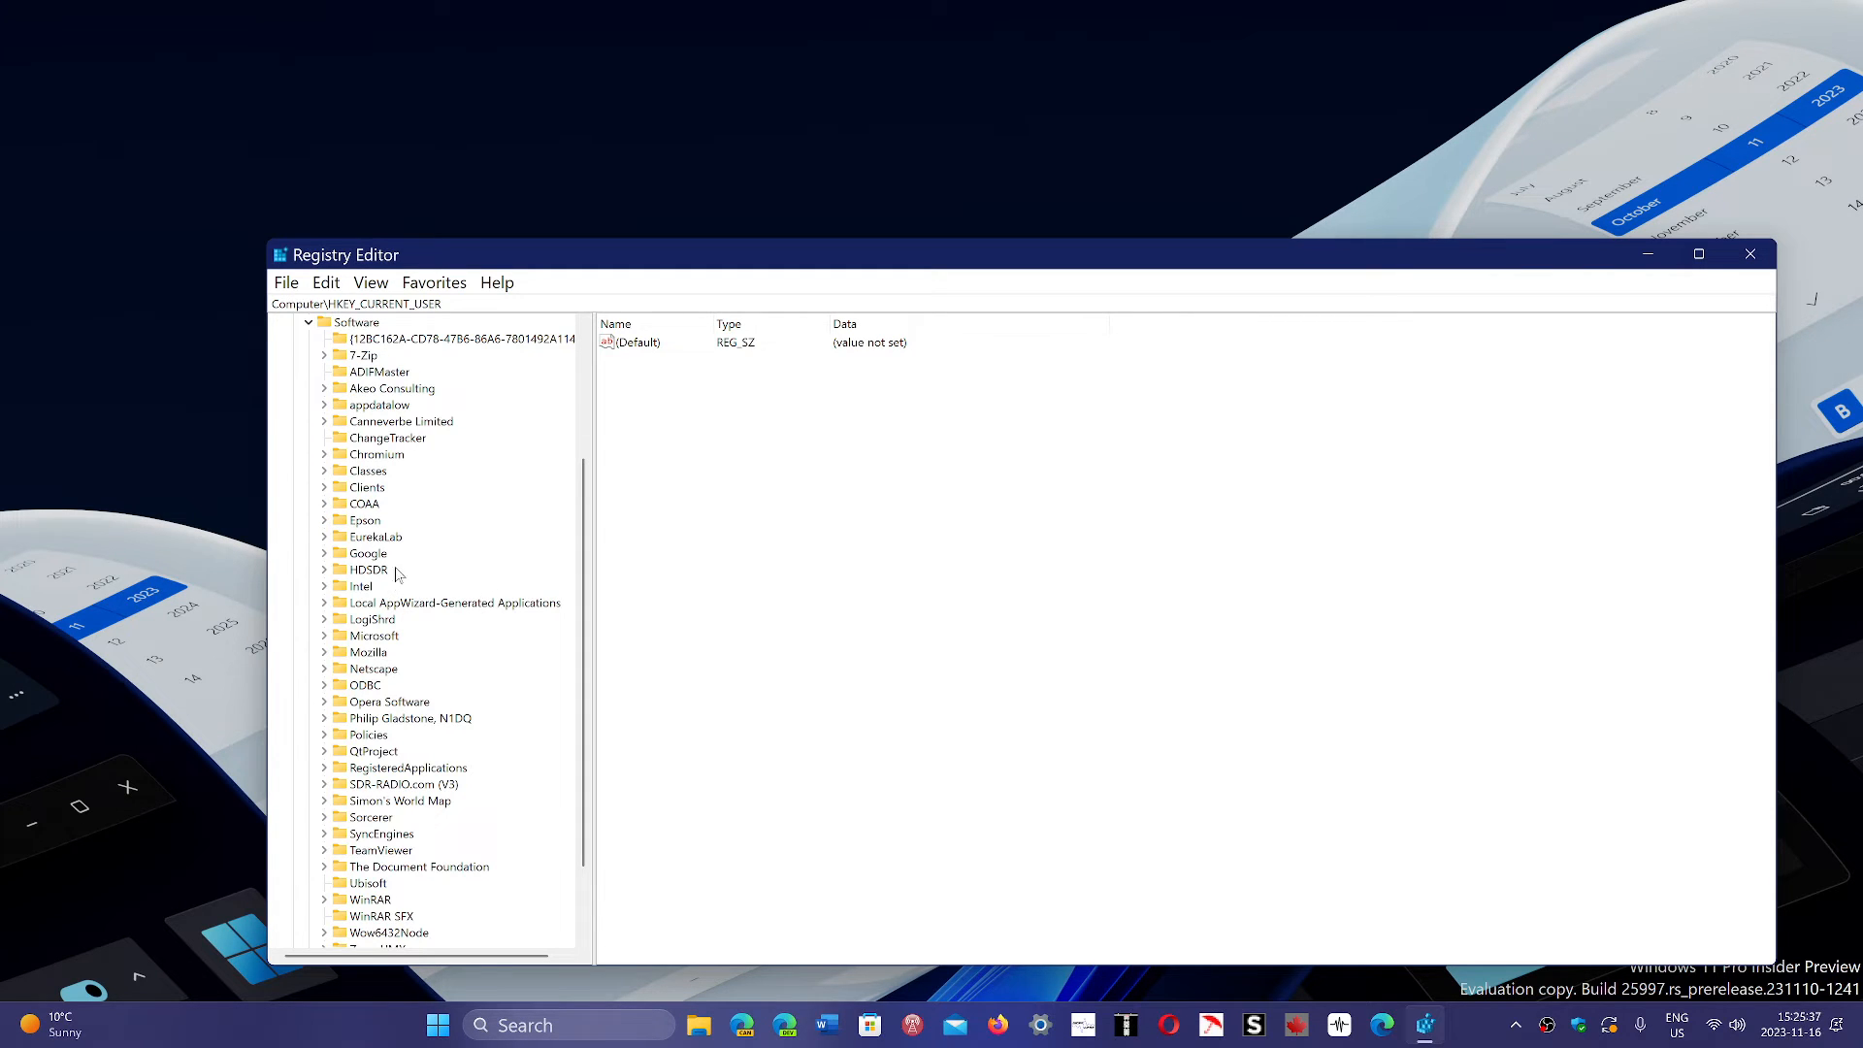
{"action": "left_click", "coordinate": [367, 553]}
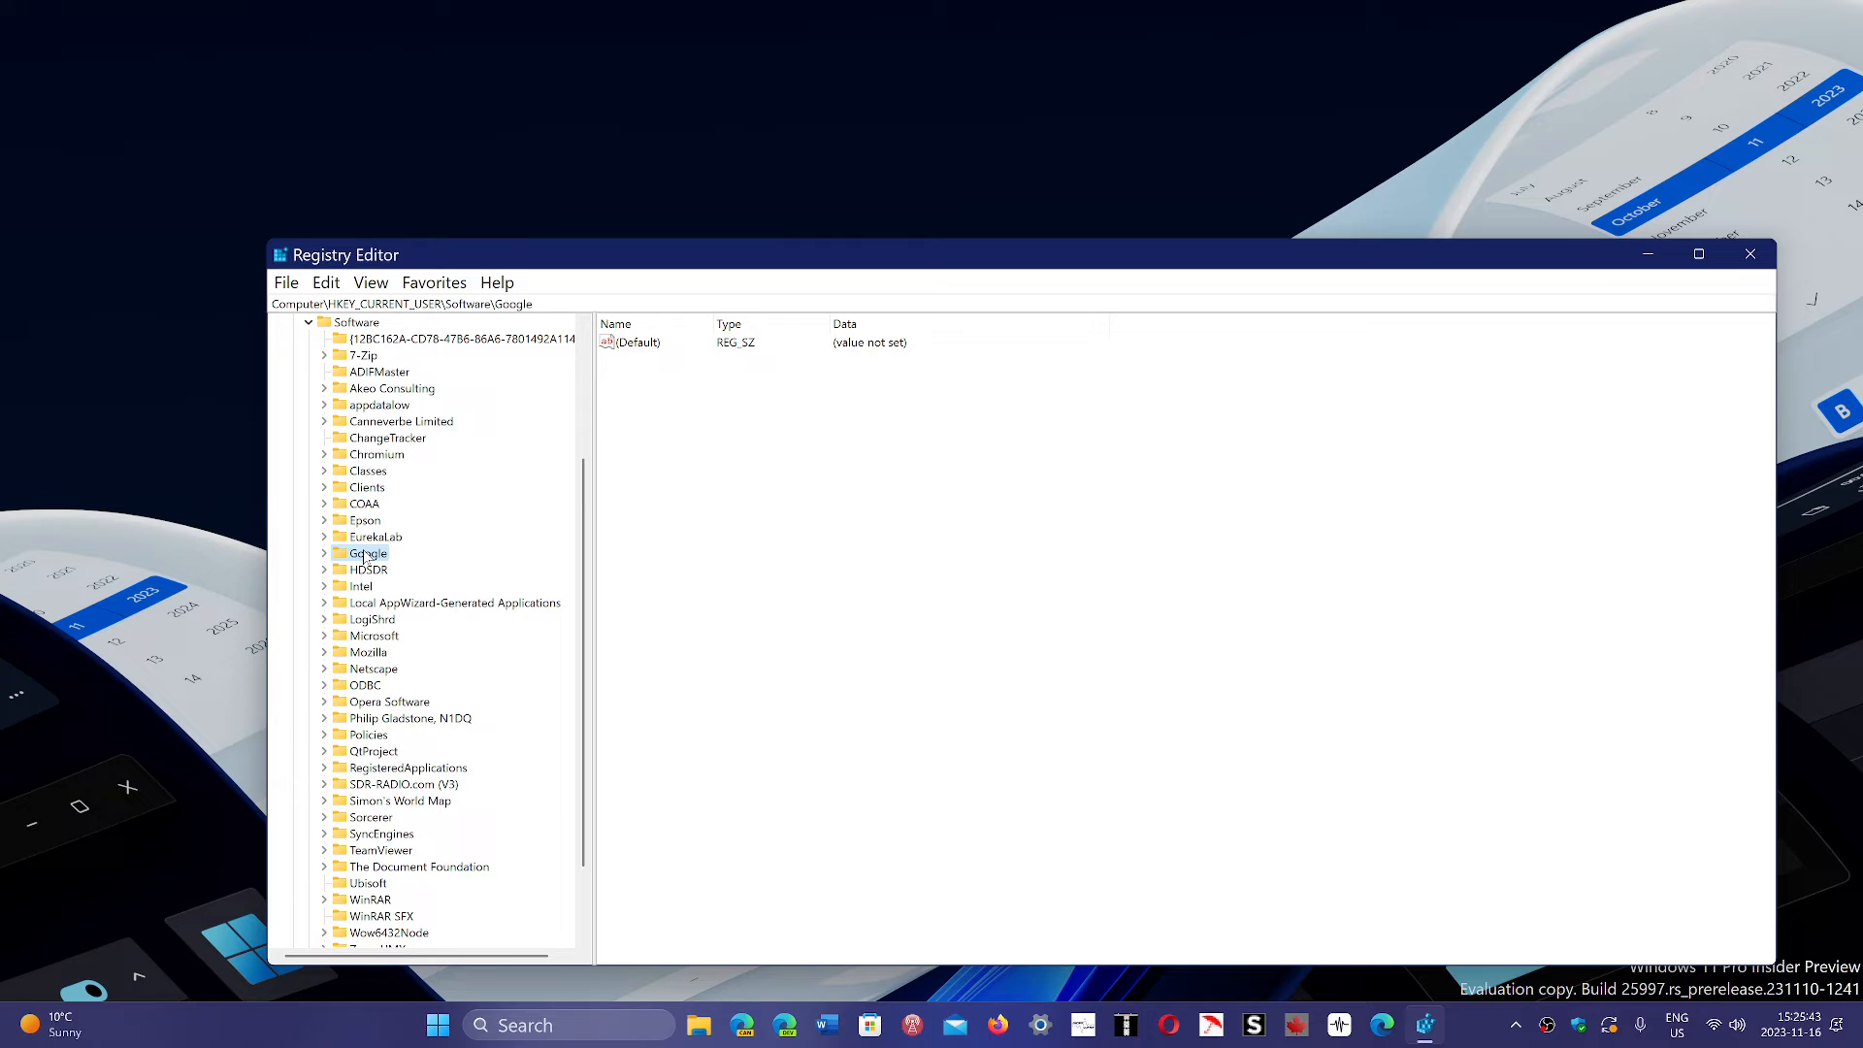
{"action": "right_click", "coordinate": [367, 553]}
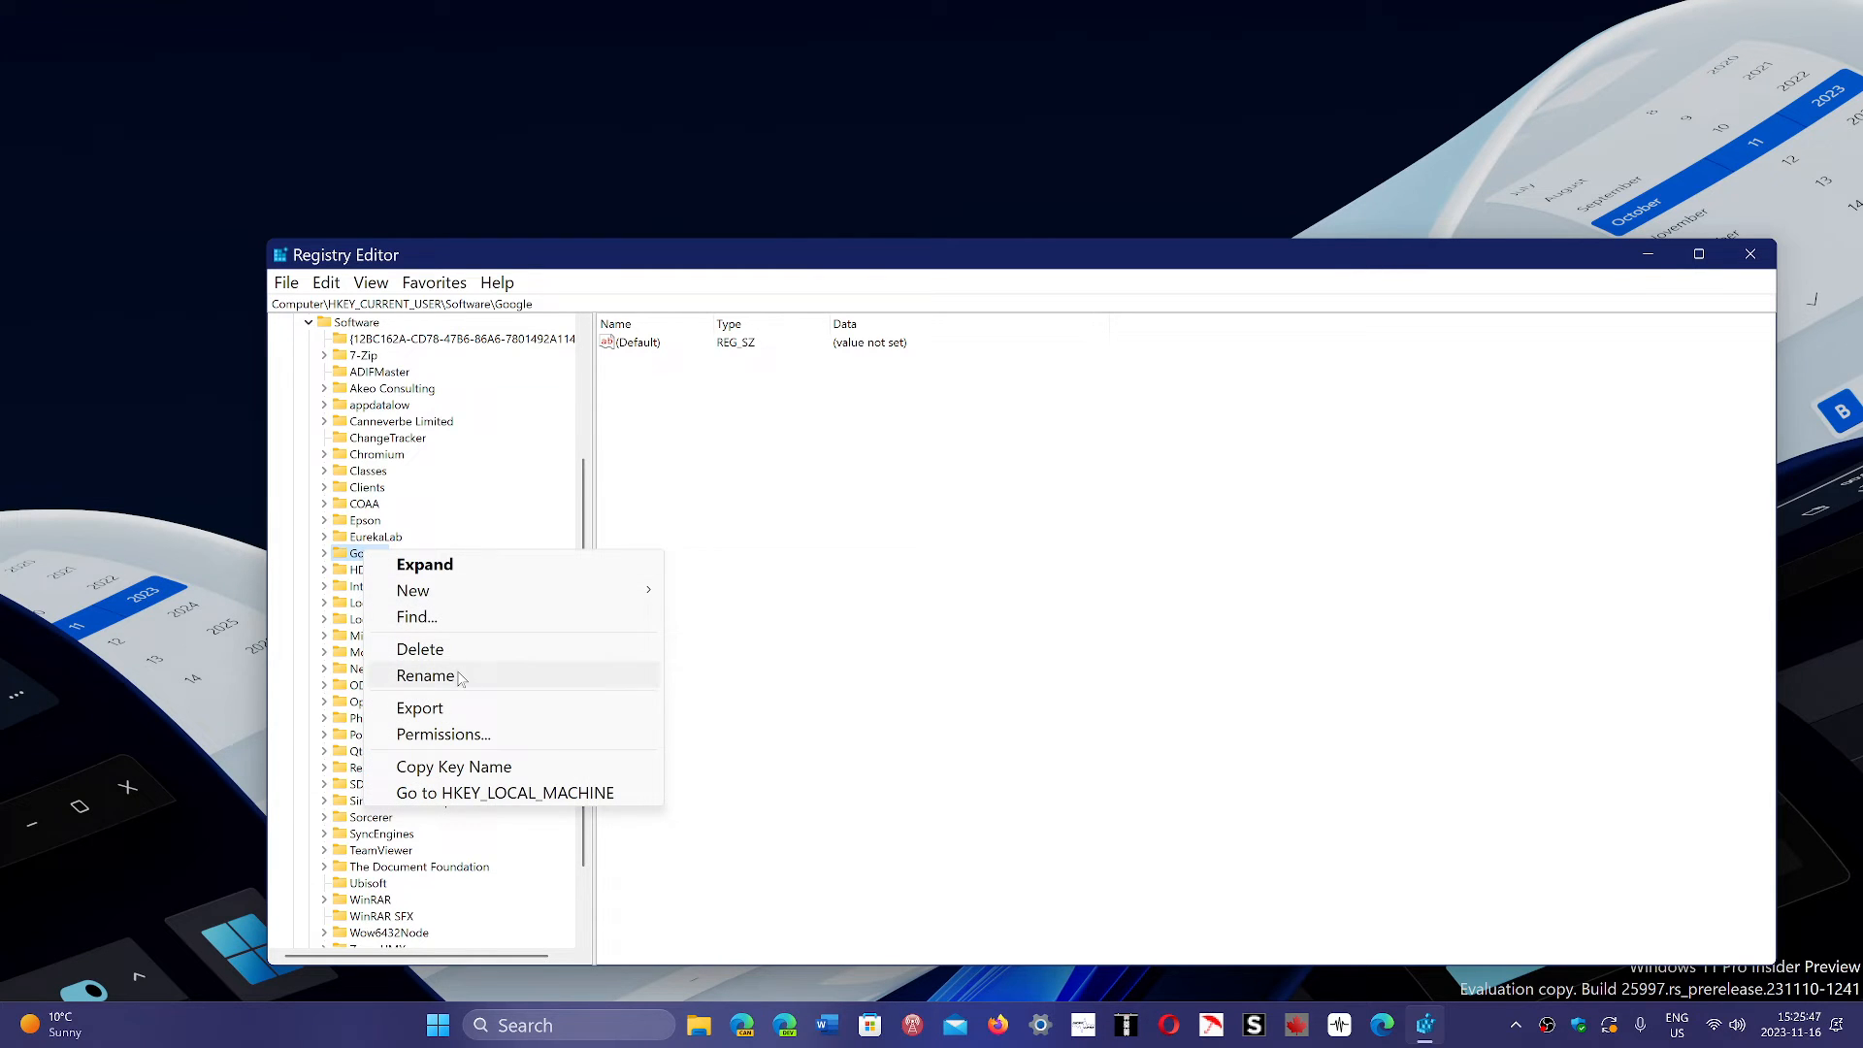
{"action": "mouse_move", "coordinate": [933, 532]}
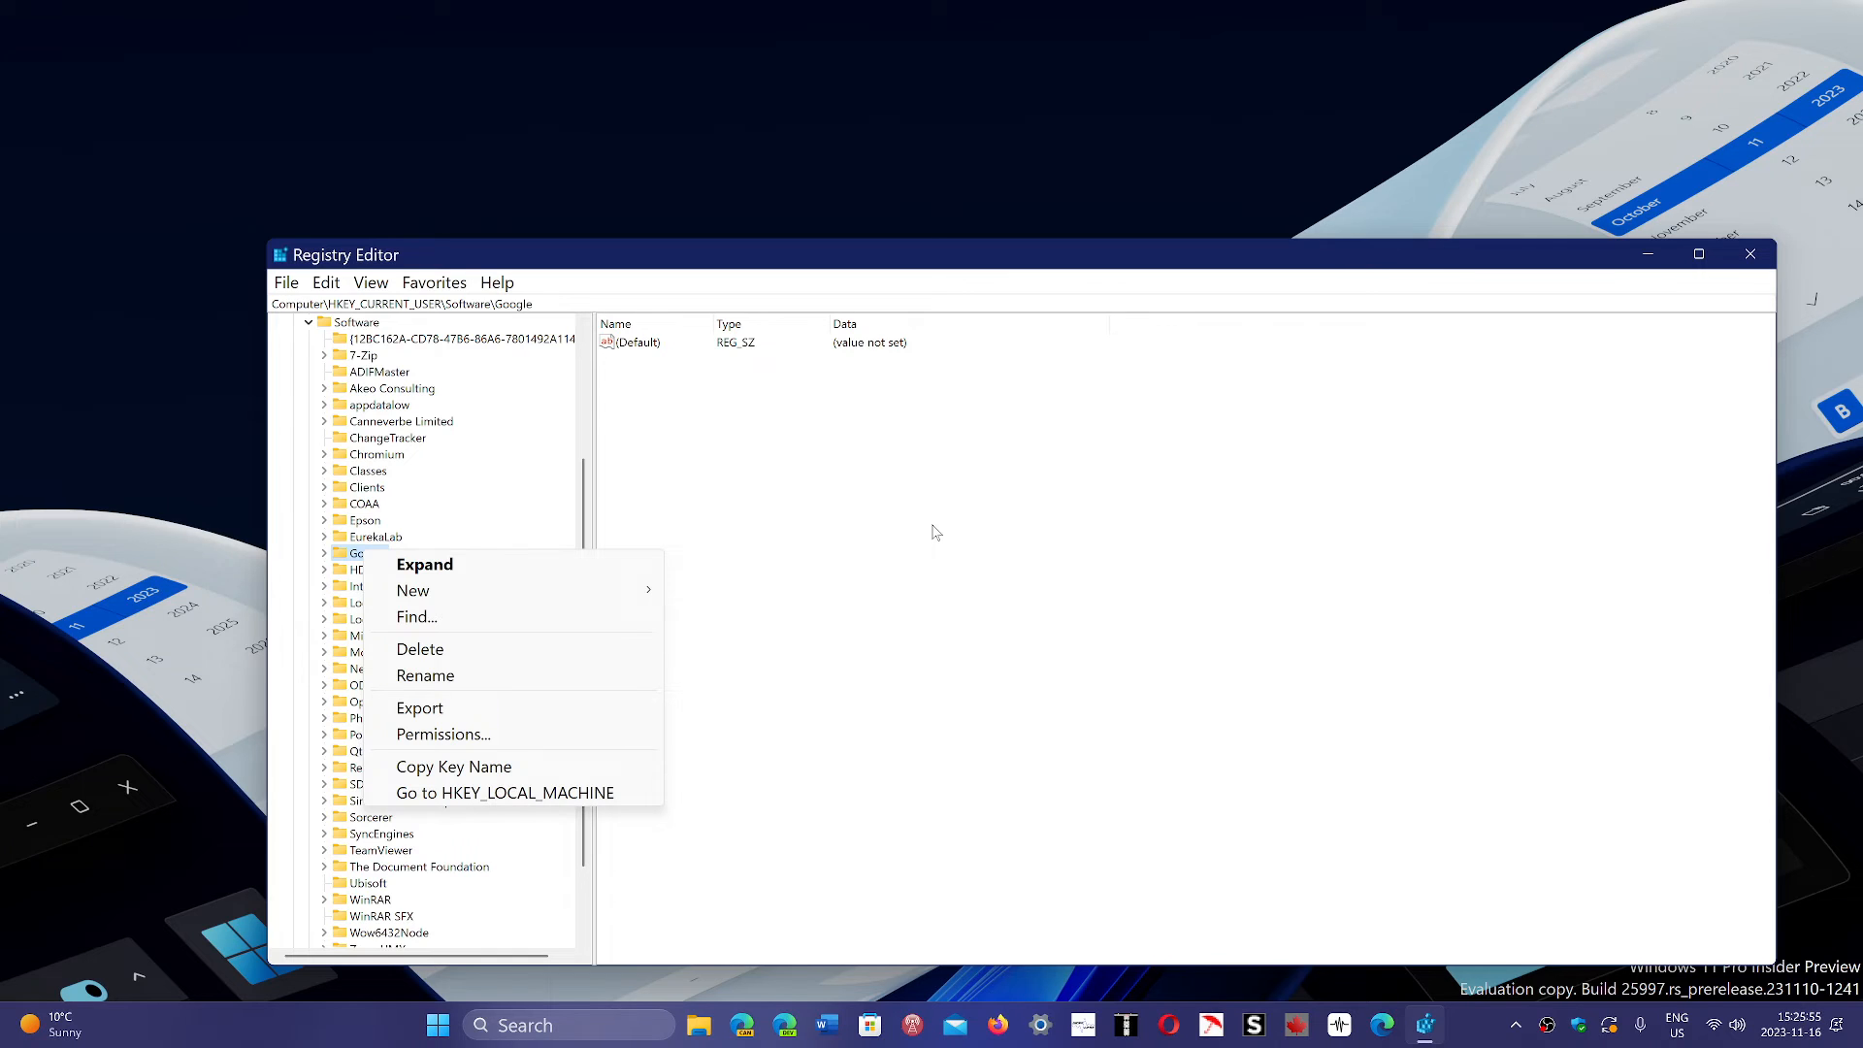
{"action": "mouse_move", "coordinate": [752, 372]}
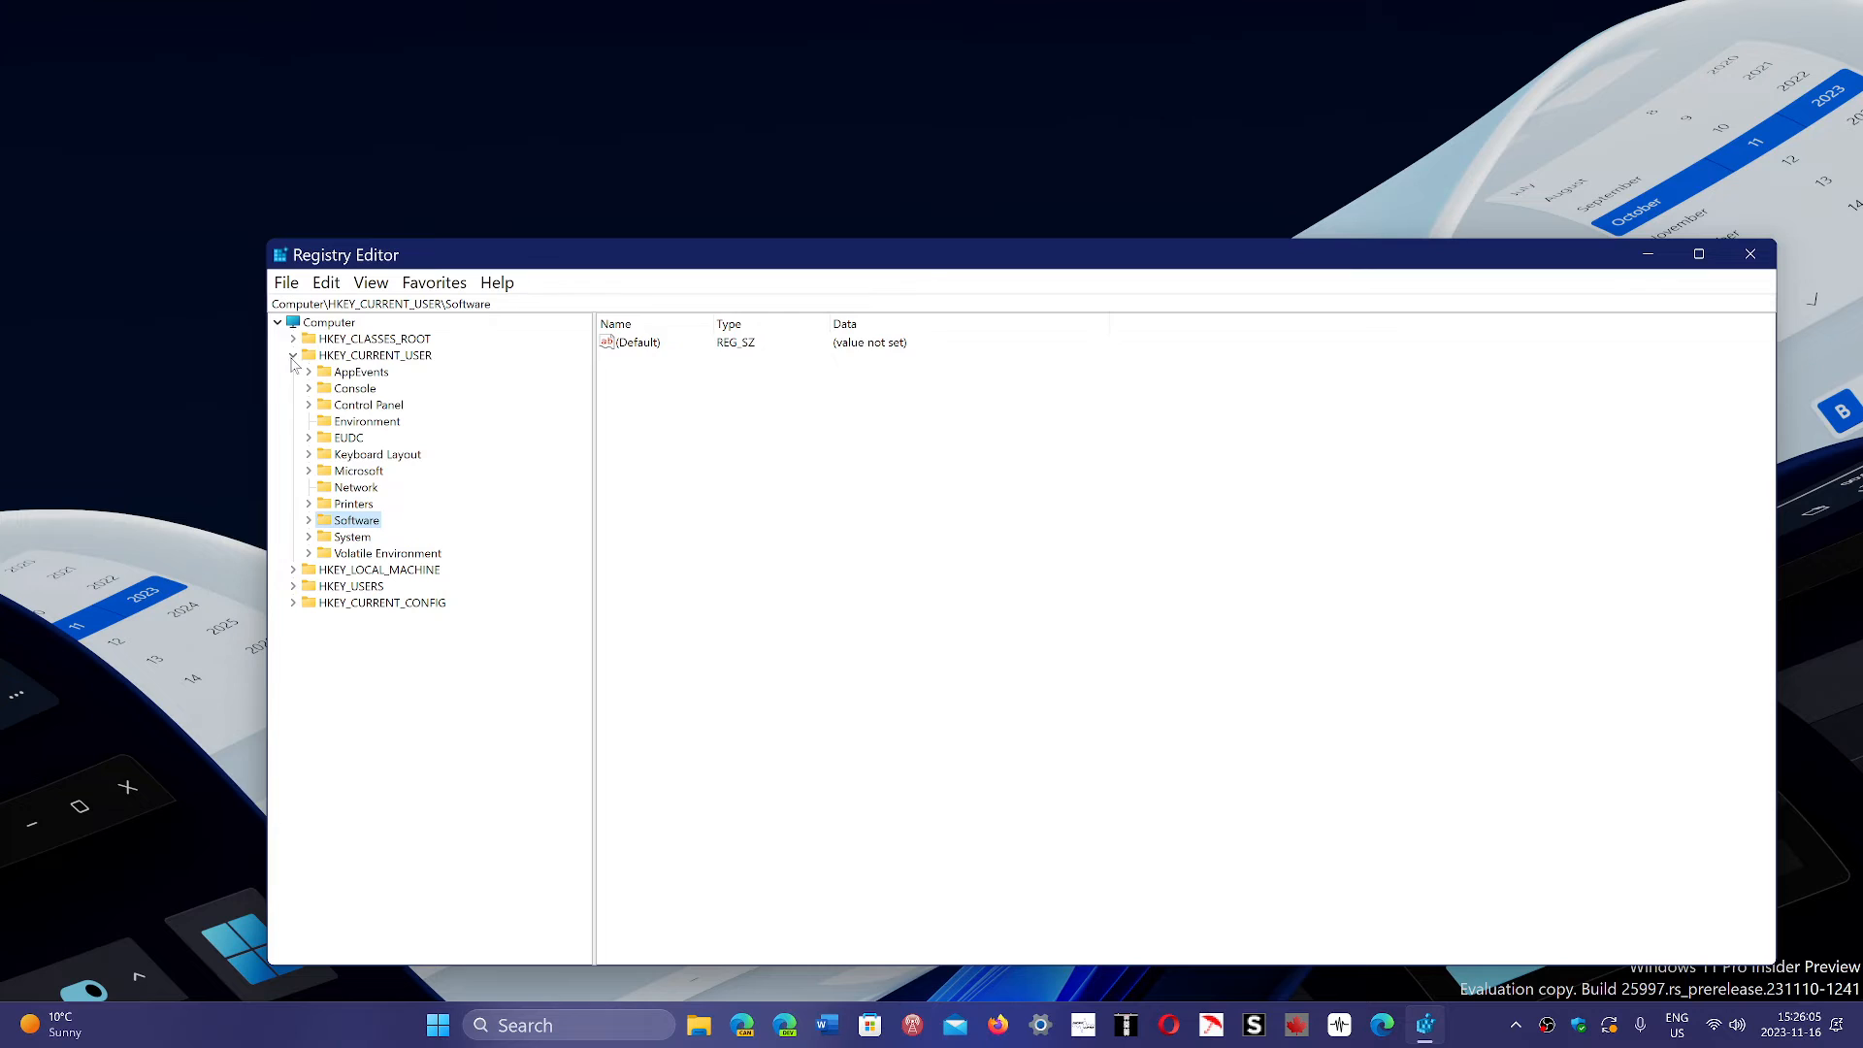
Reach HKEY_LOCAL_MACHINE\SOFTWARE\Google and bring up its key actions for deletion
{"action": "left_click", "coordinate": [293, 354]}
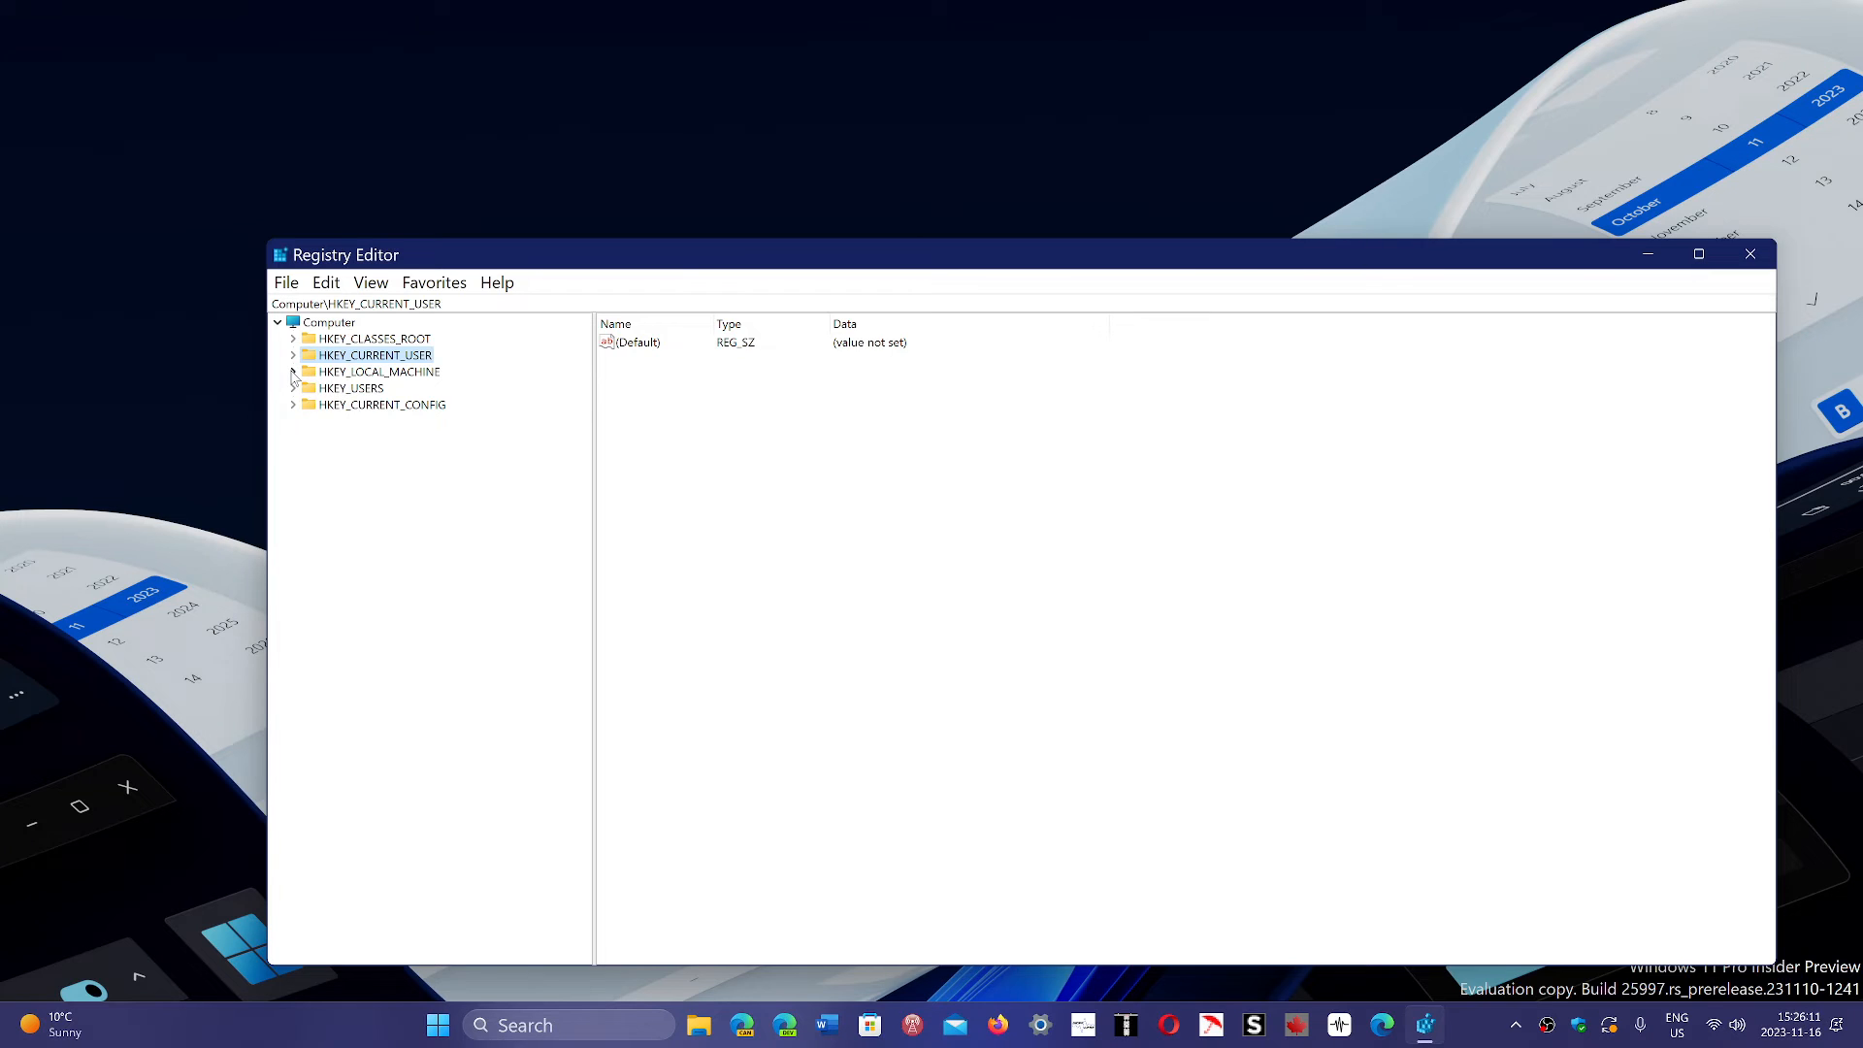
{"action": "left_click", "coordinate": [293, 370]}
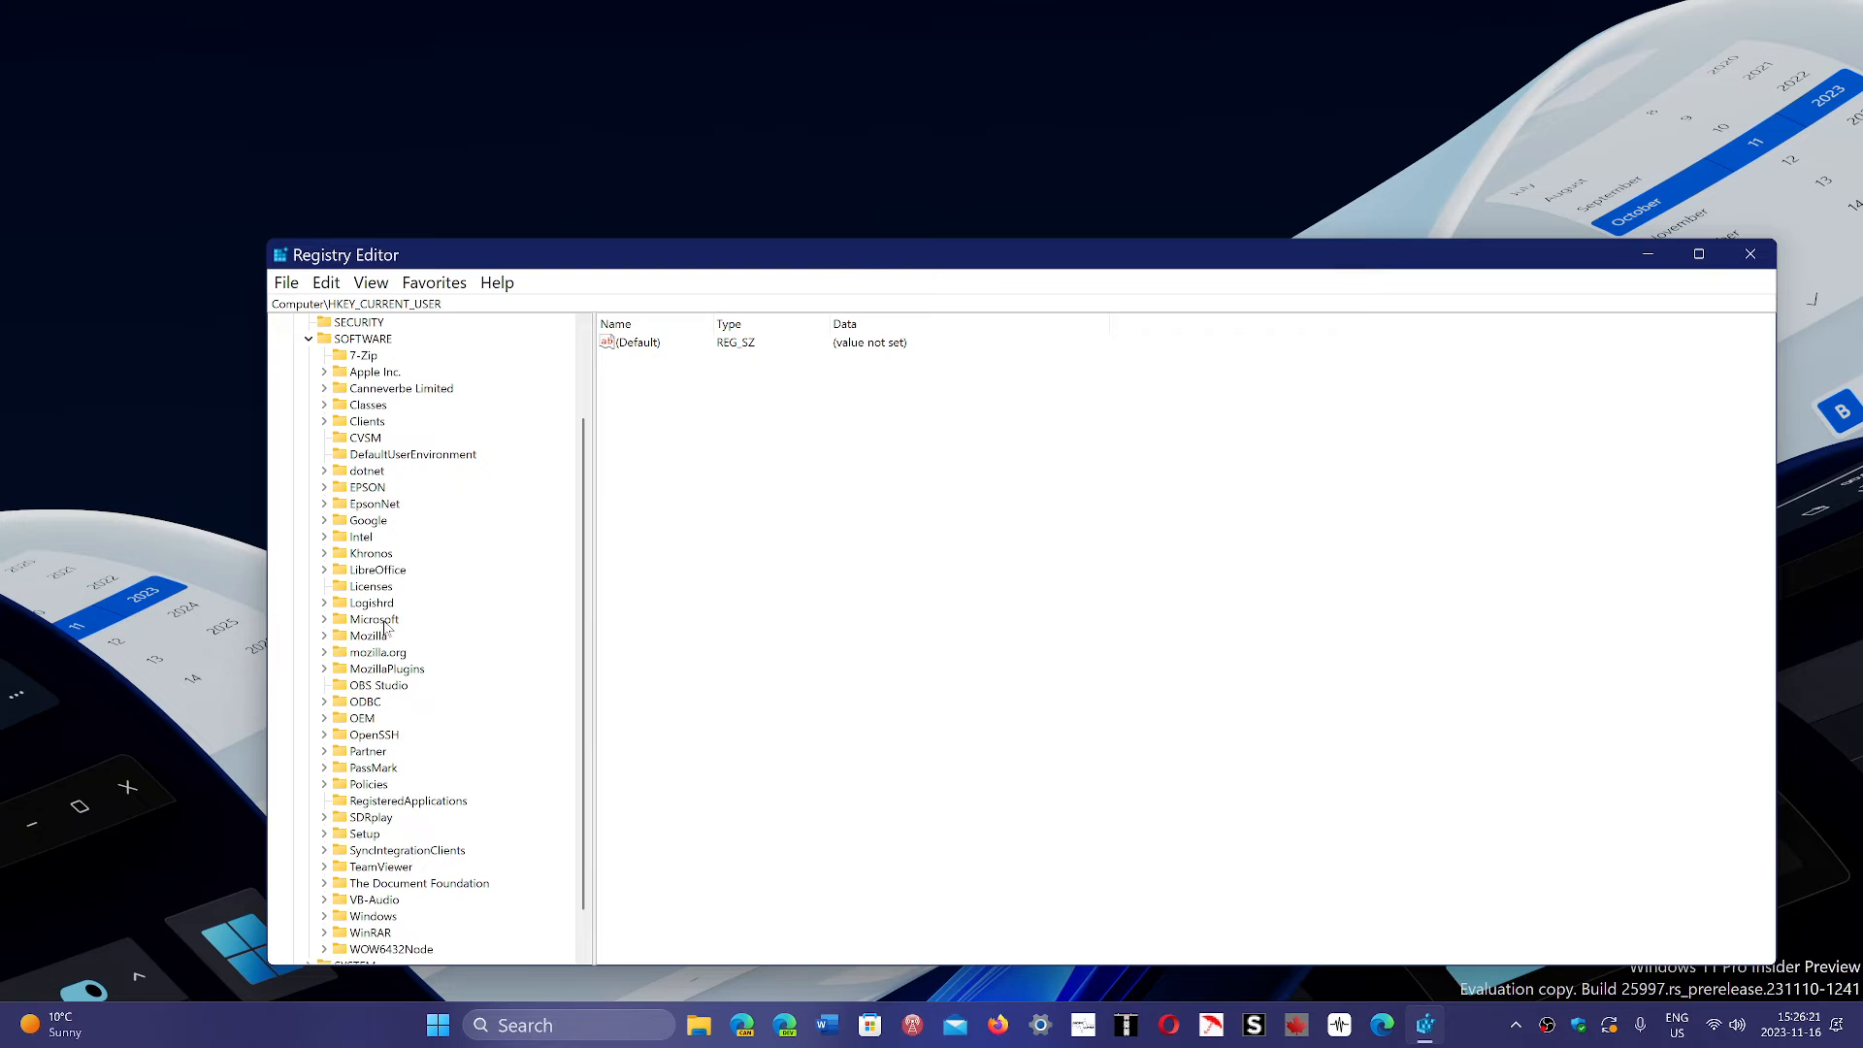
{"action": "left_click", "coordinate": [369, 520]}
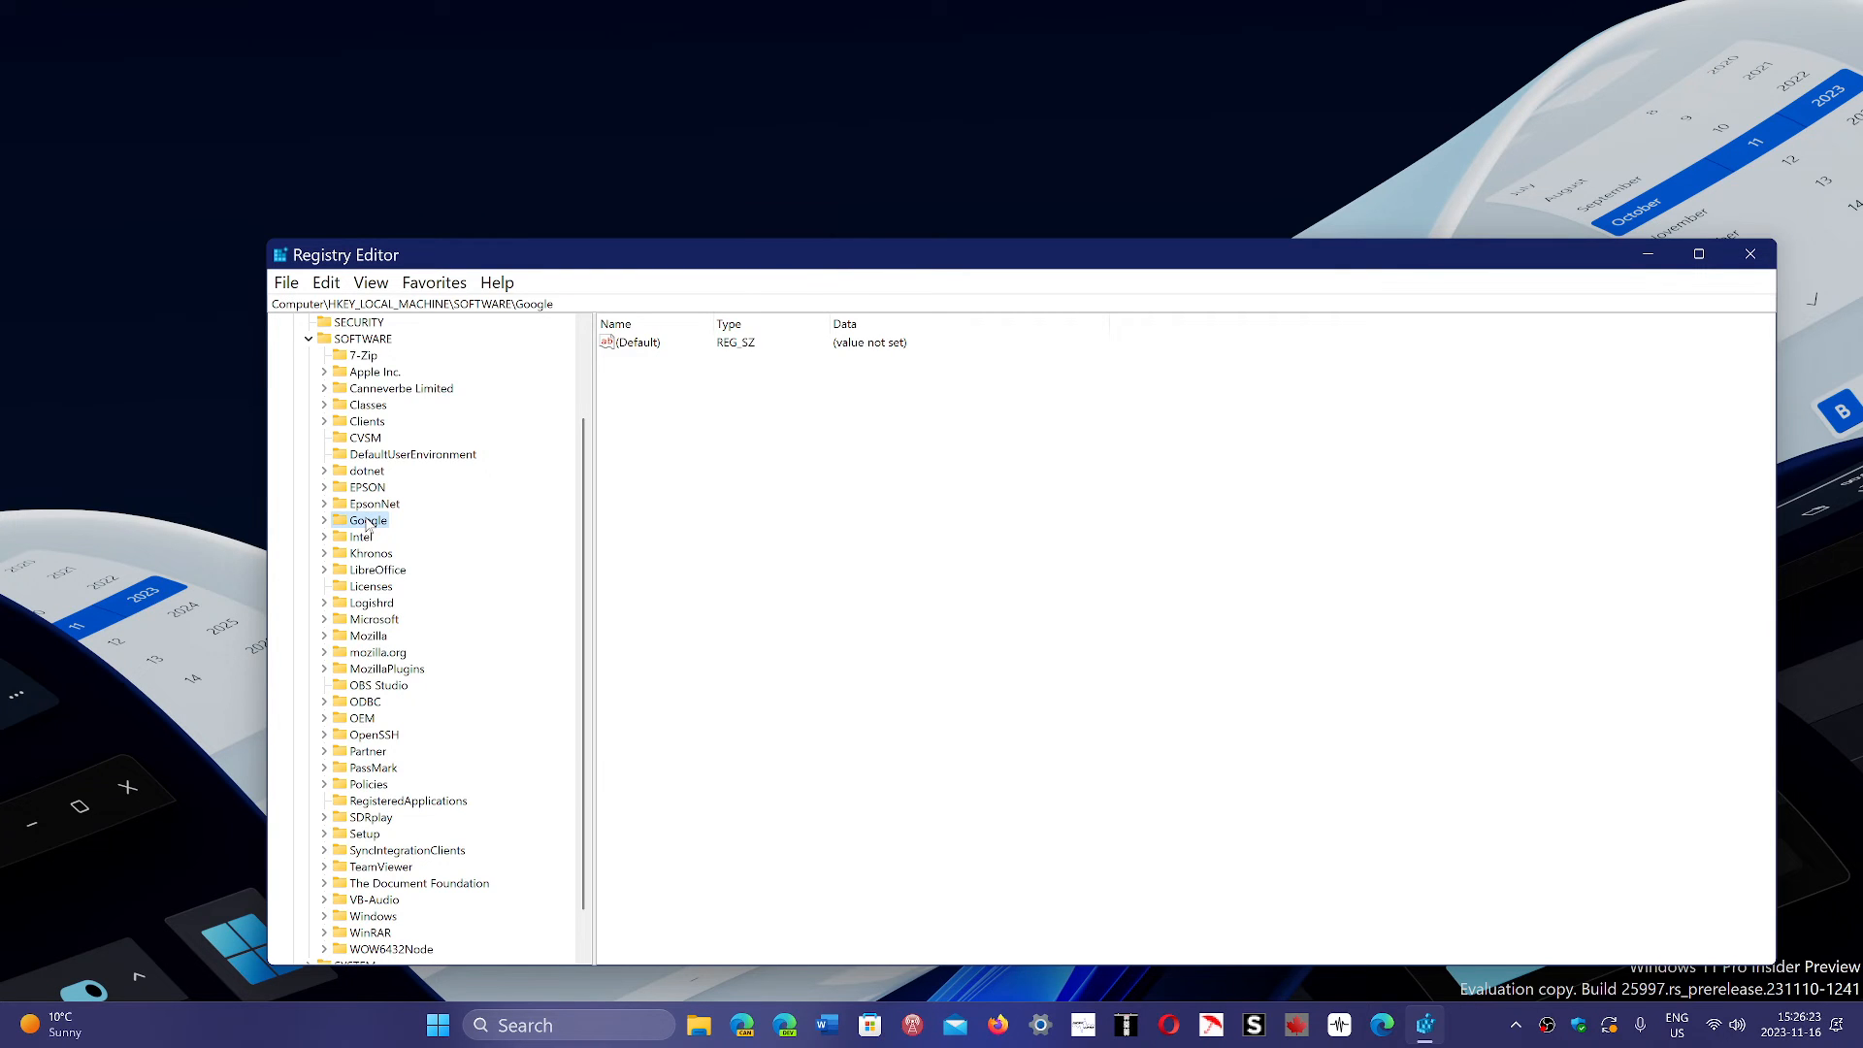
{"action": "right_click", "coordinate": [369, 520]}
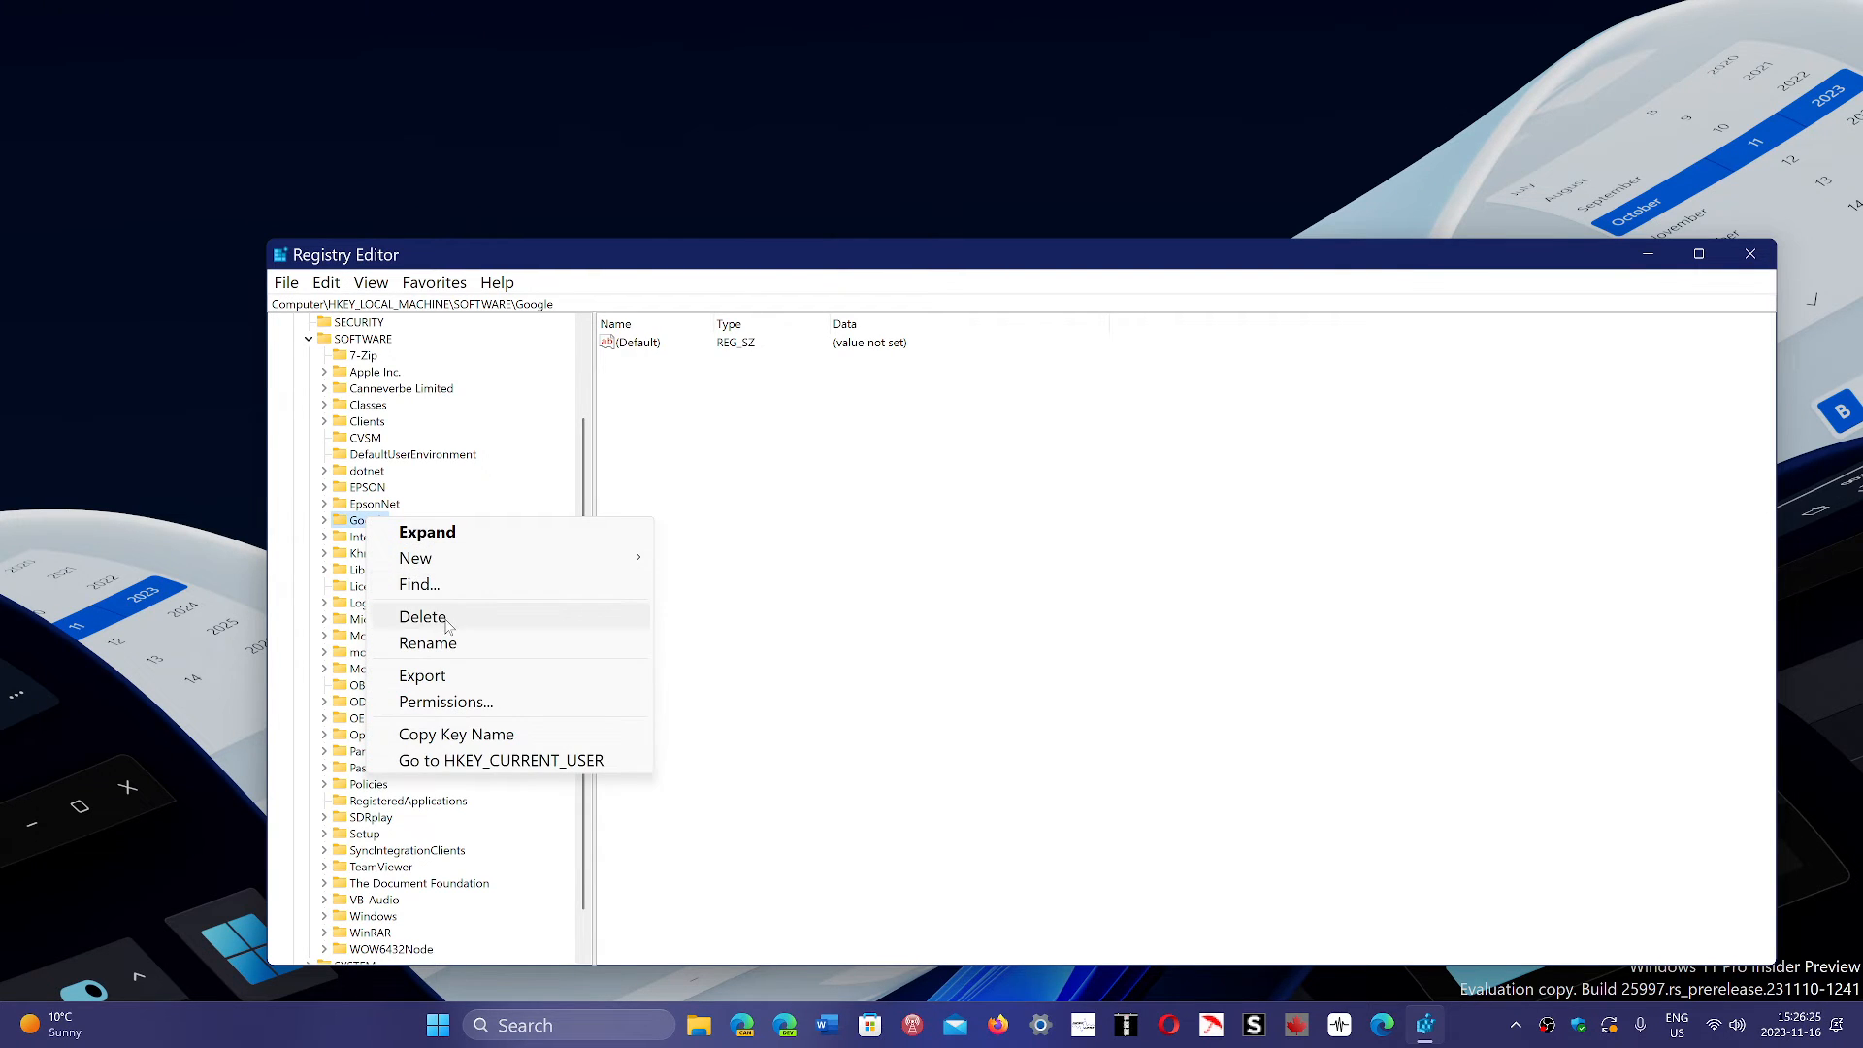
{"action": "mouse_move", "coordinate": [1103, 298]}
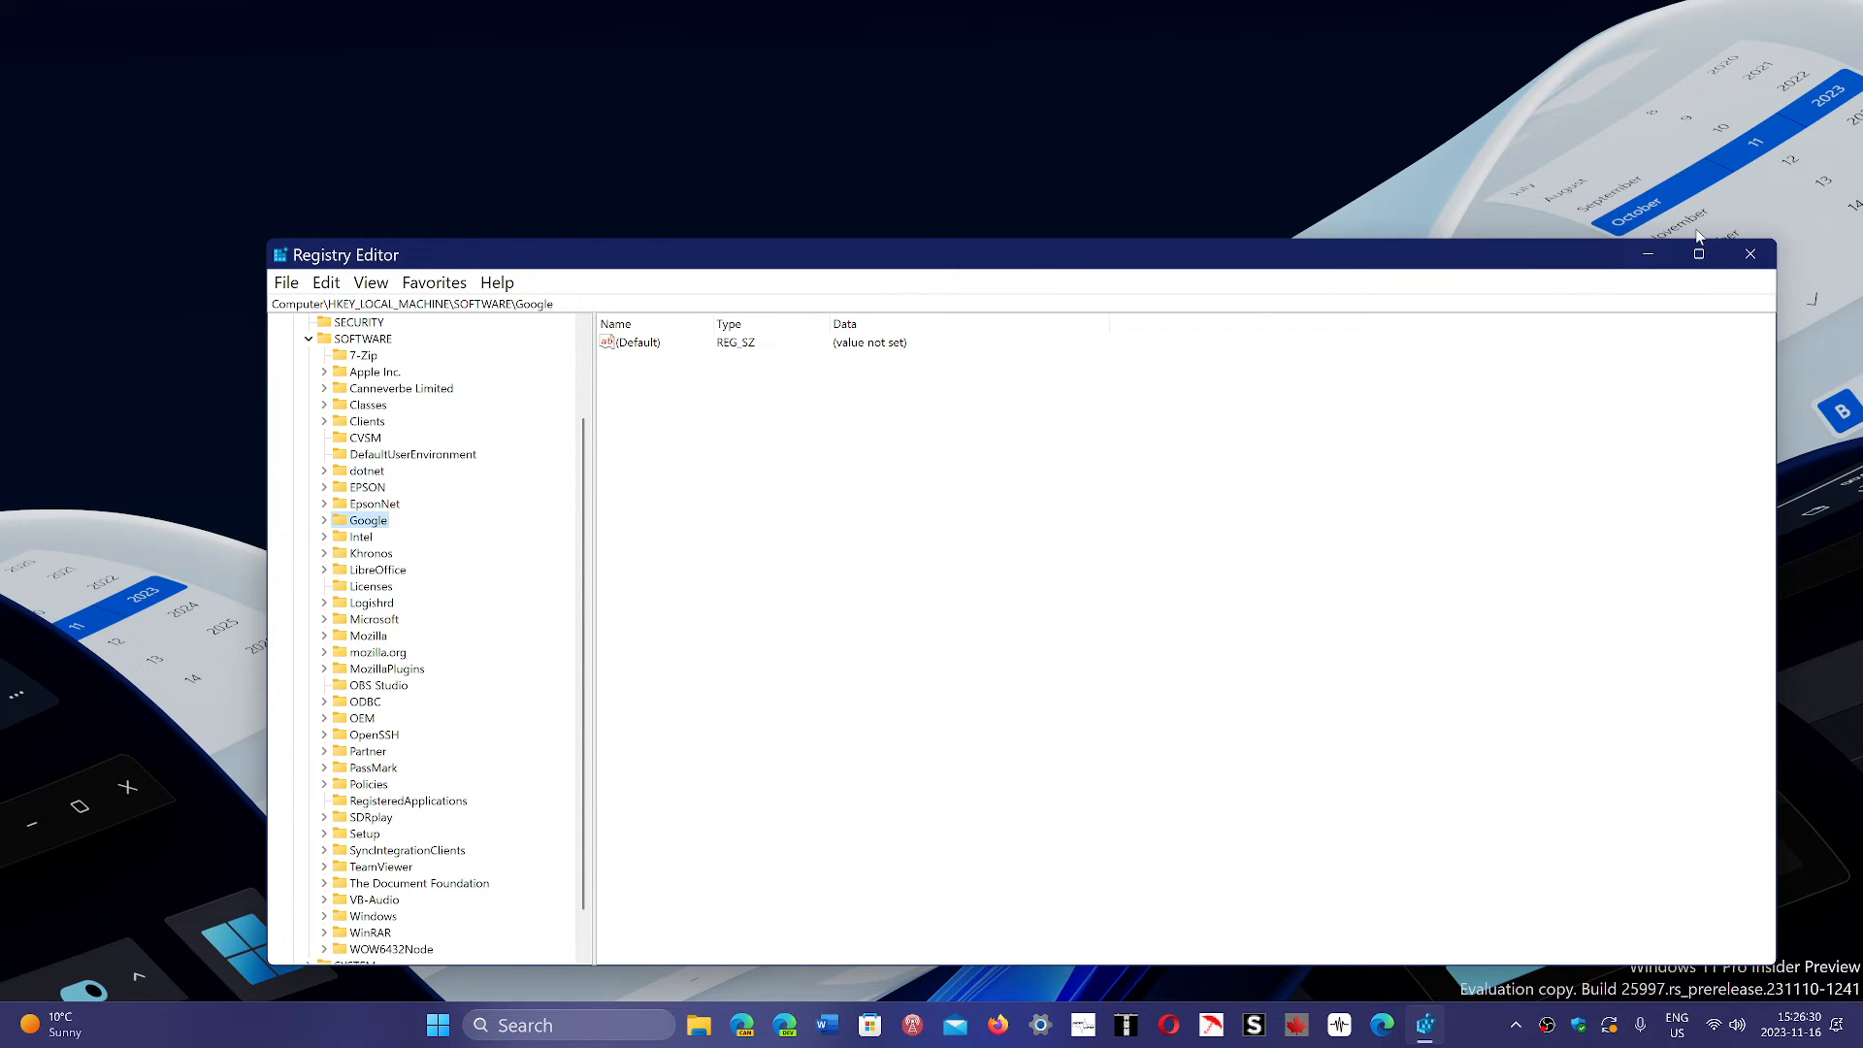
{"action": "mouse_move", "coordinate": [1750, 256]}
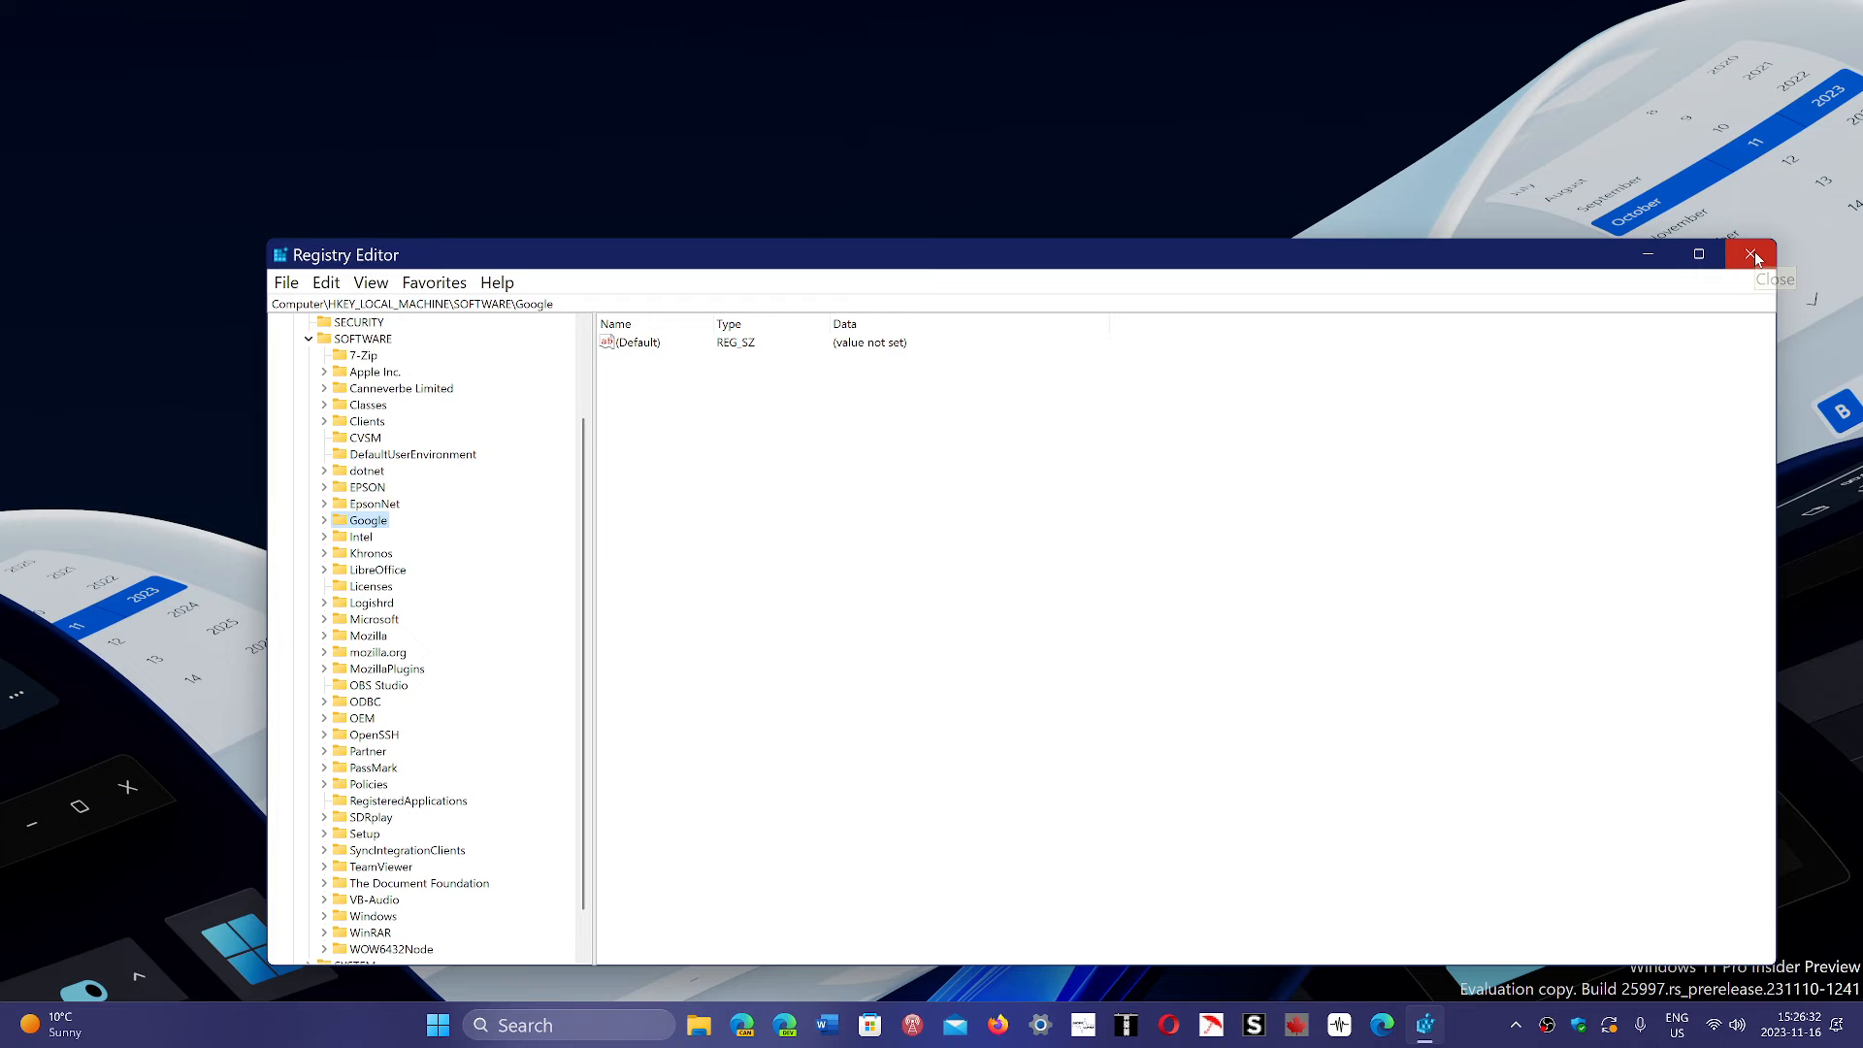
{"action": "mouse_move", "coordinate": [1757, 258]}
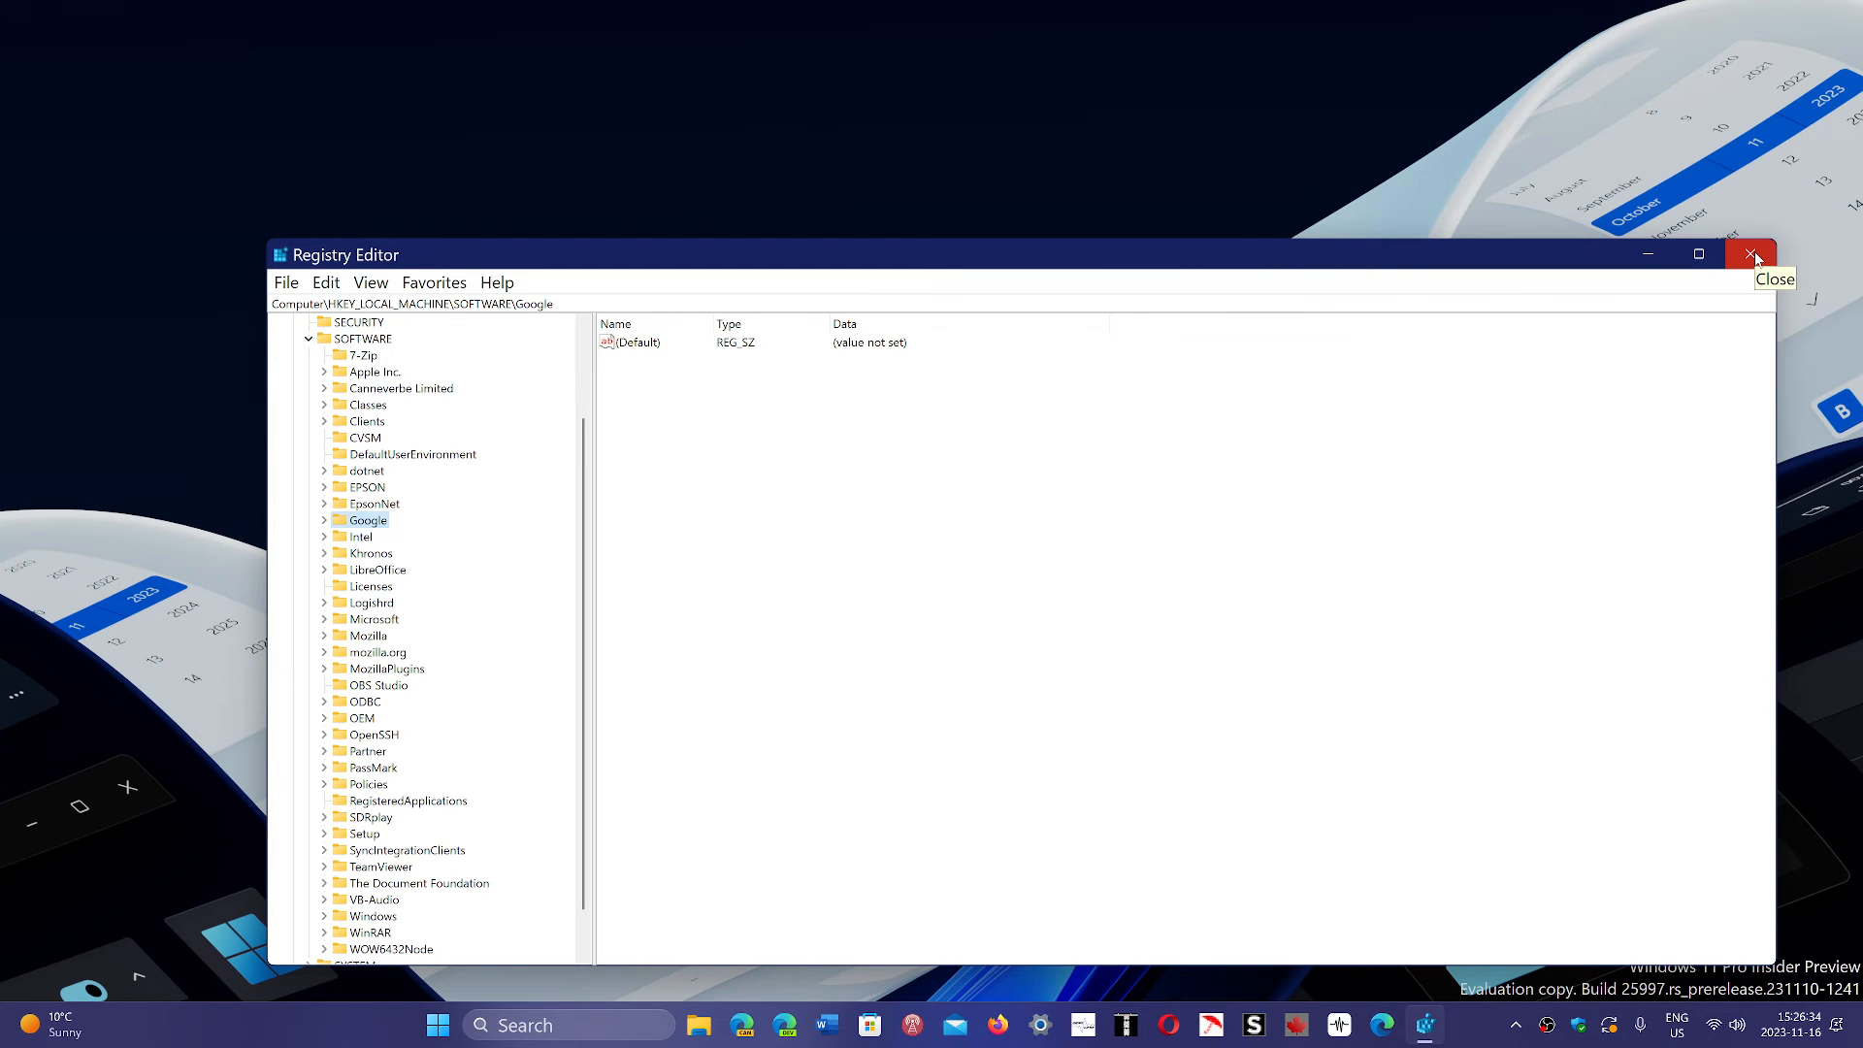
Close Registry Editor and use the Run dialog's appdata command to show the AppData folder
{"action": "left_click", "coordinate": [1757, 254]}
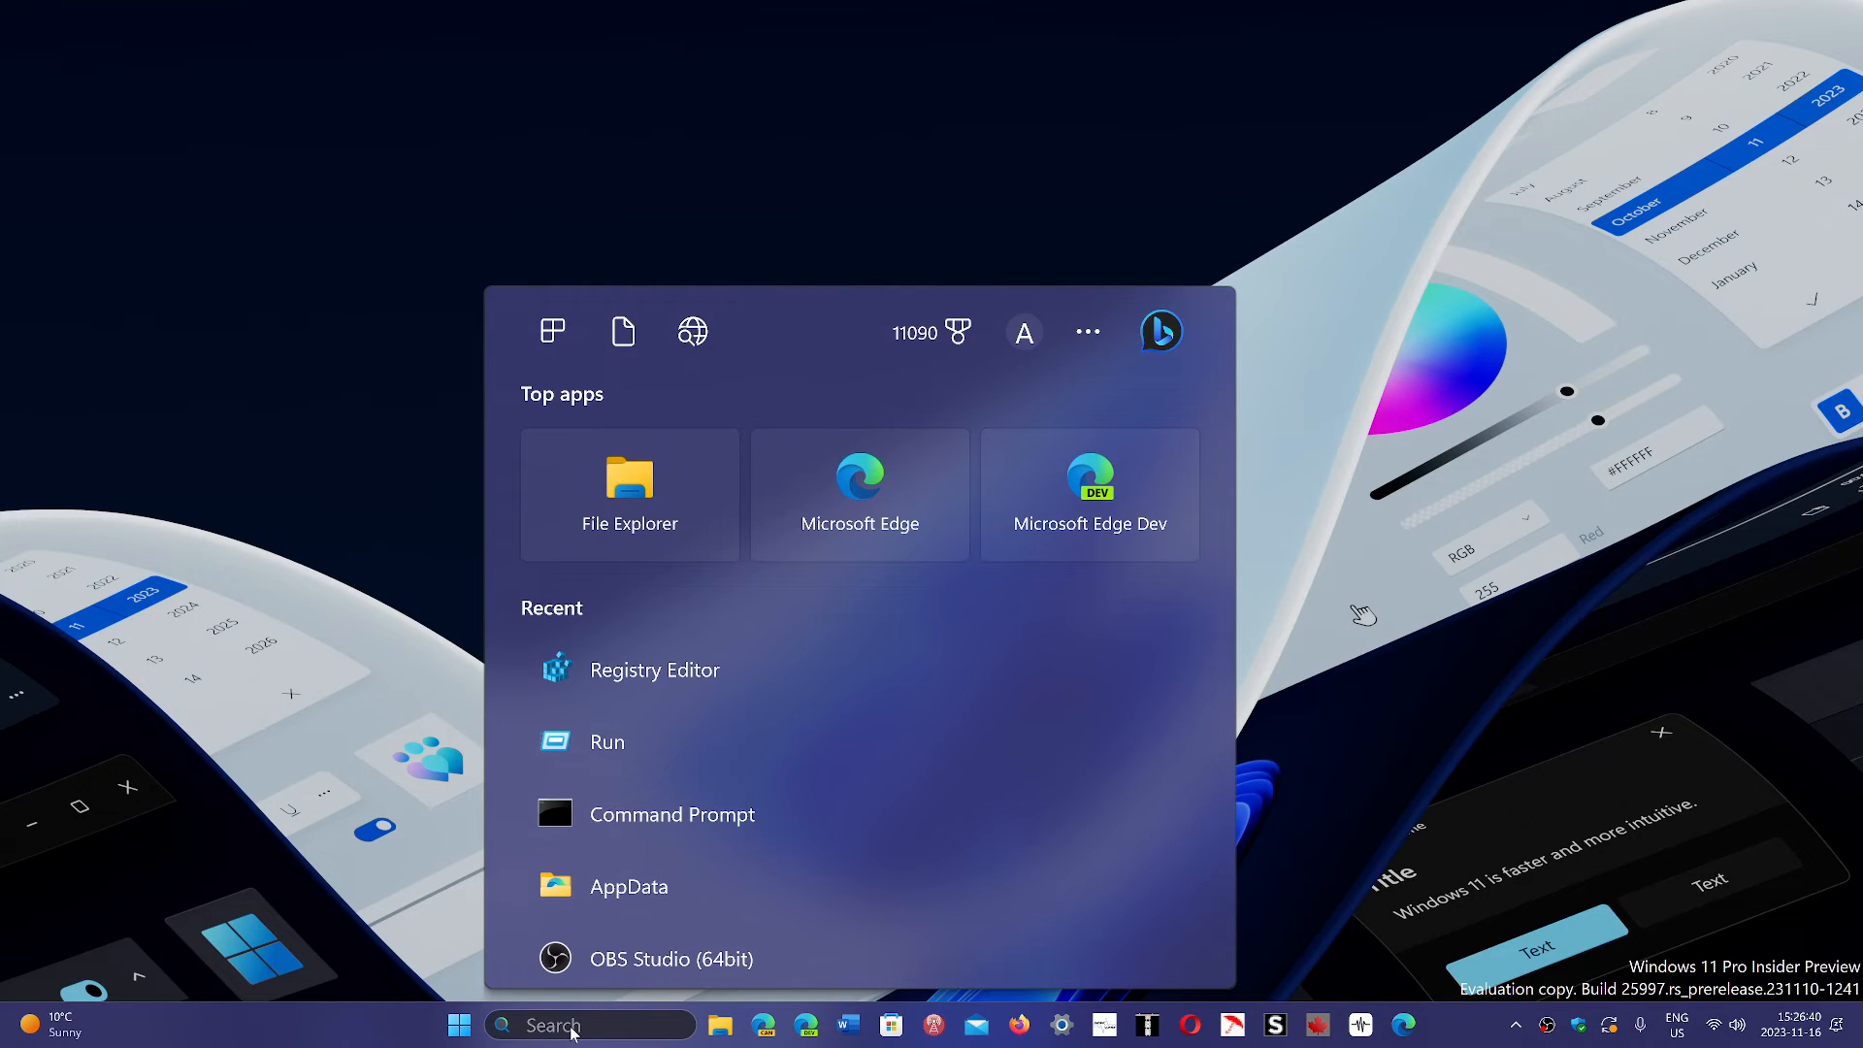
{"action": "type", "text": "run"}
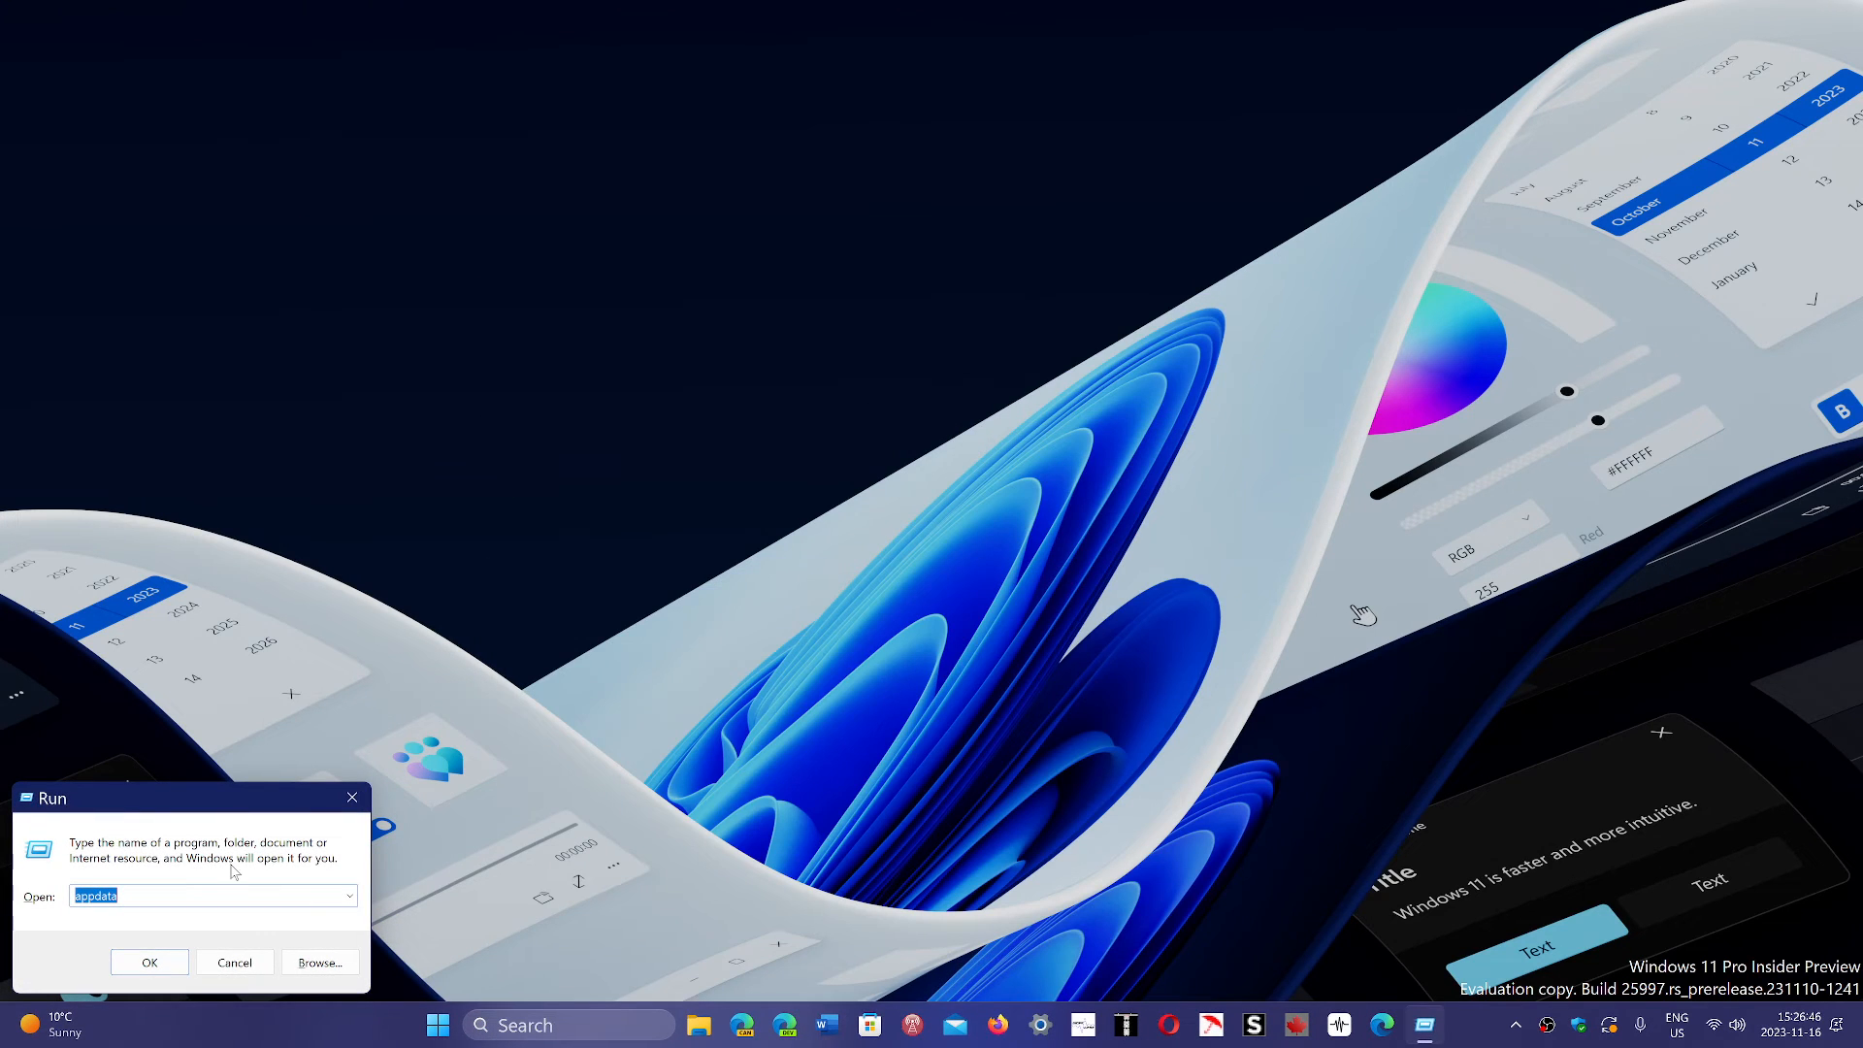
{"action": "mouse_move", "coordinate": [234, 924]}
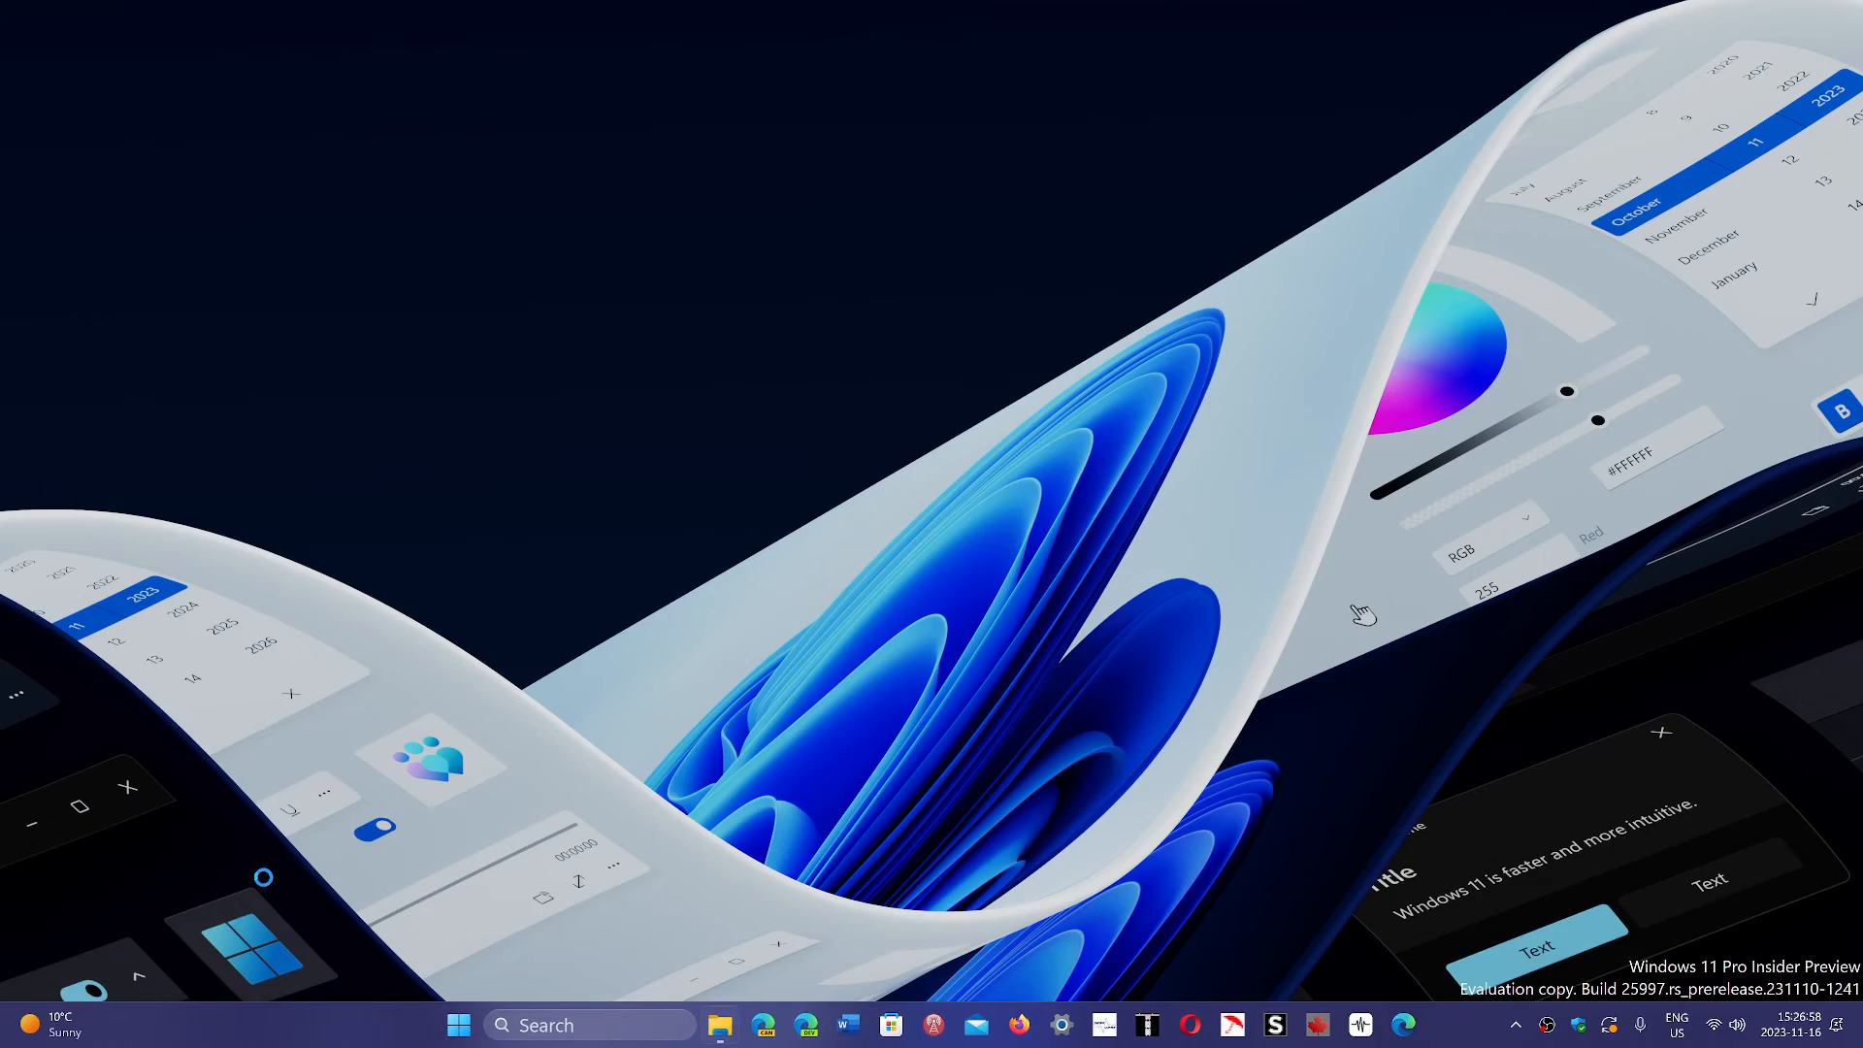
{"action": "left_click", "coordinate": [720, 1025]}
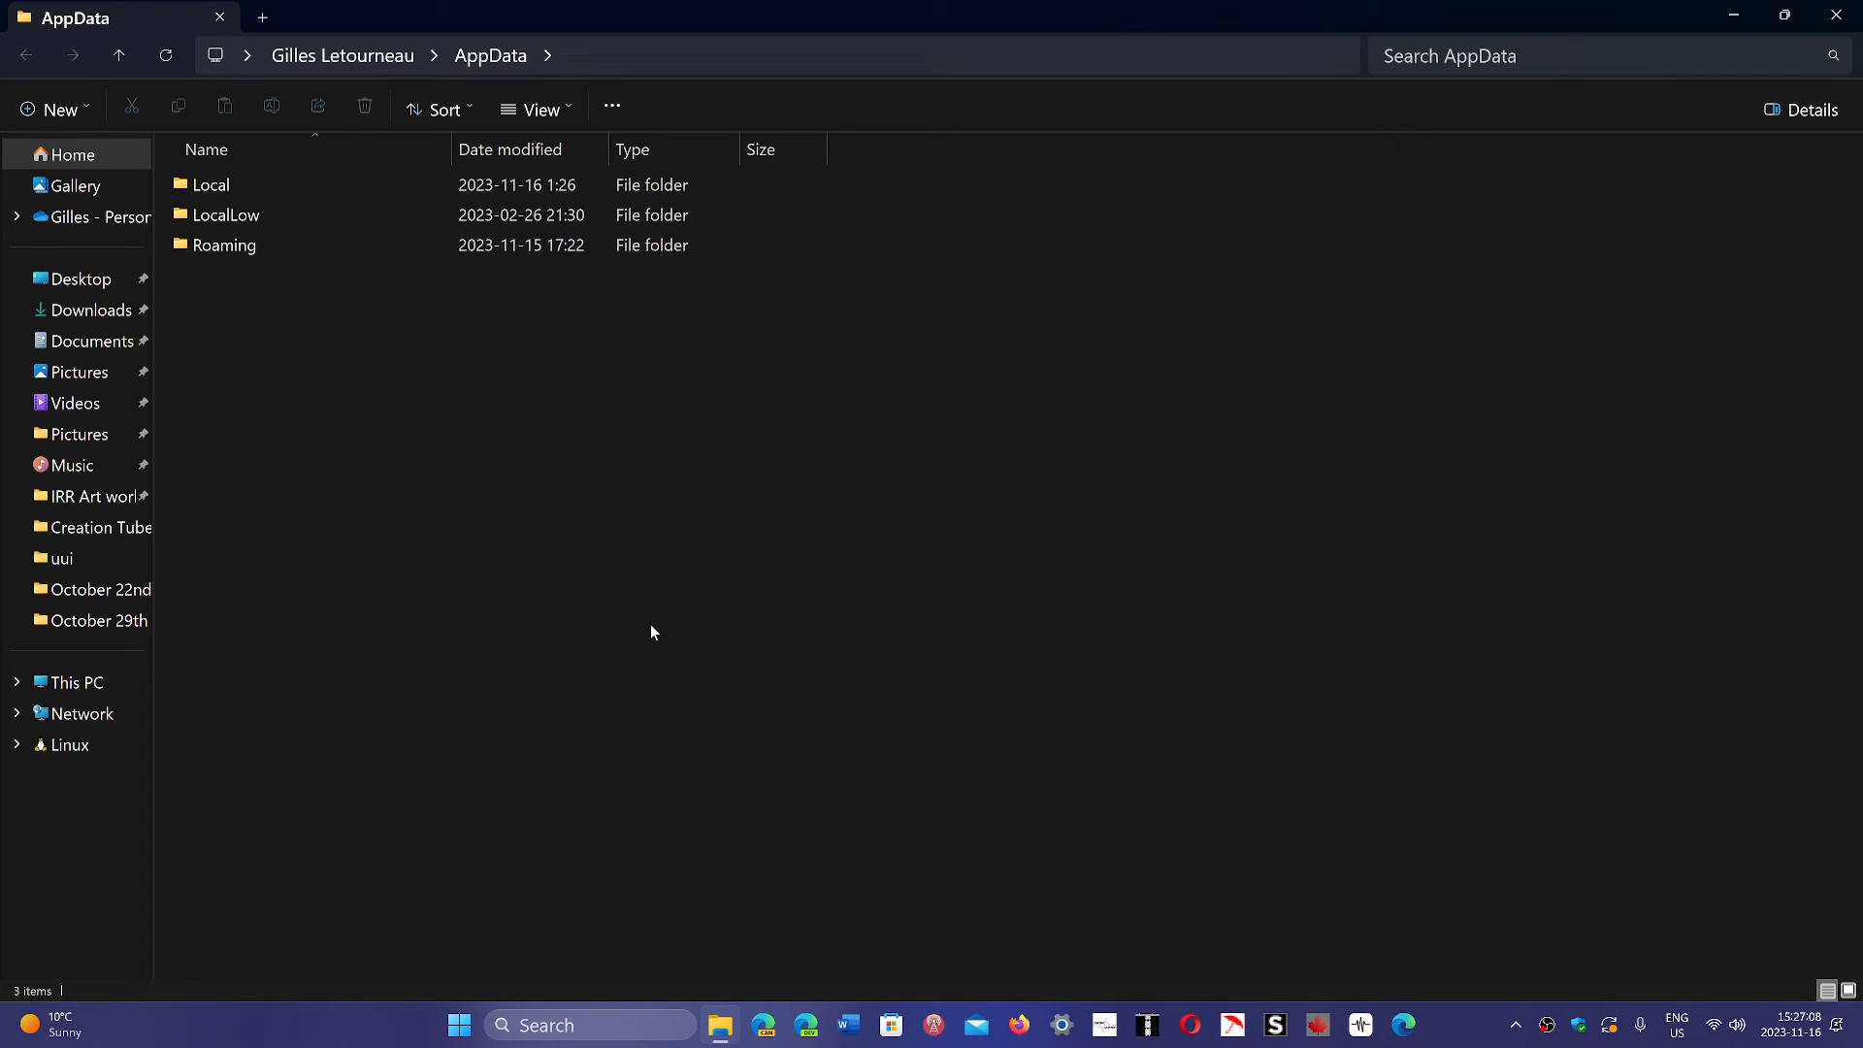
Enter AppData\Local and bring up the Google folder's actions for deletion
{"action": "left_click", "coordinate": [223, 244]}
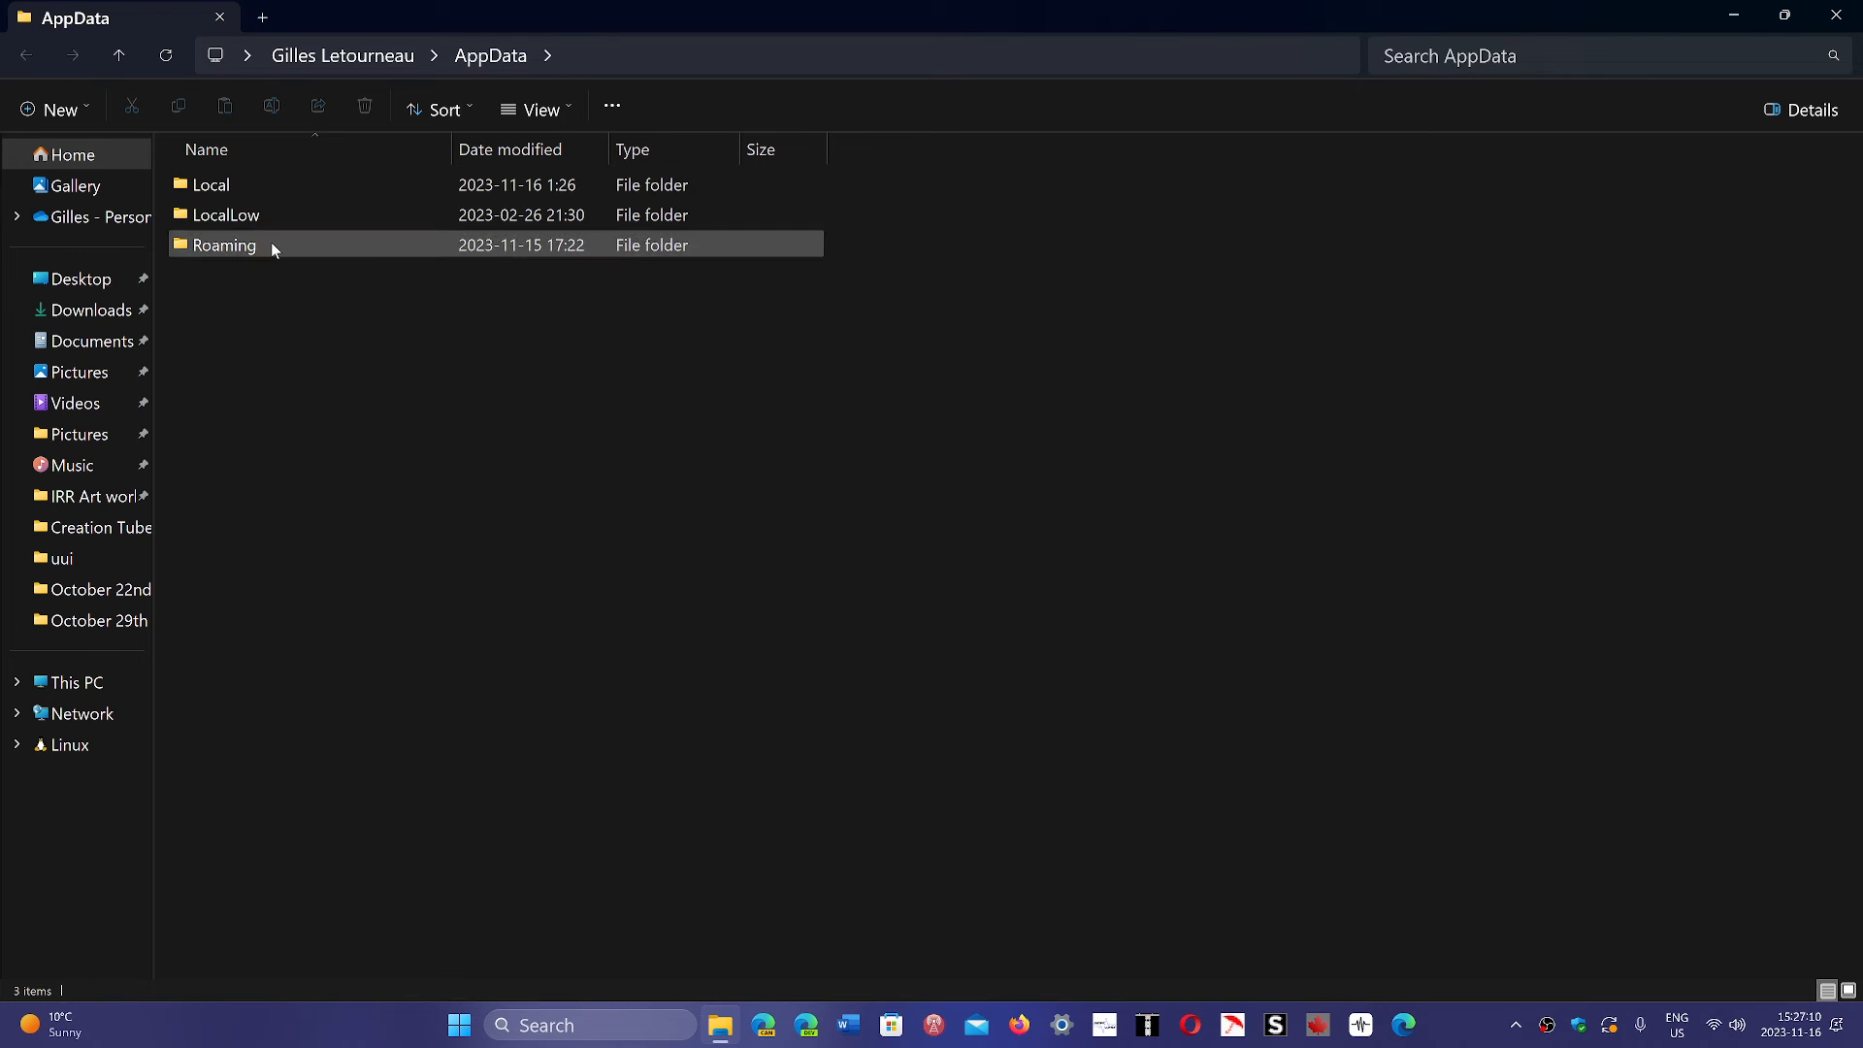
{"action": "double_click", "coordinate": [210, 184]}
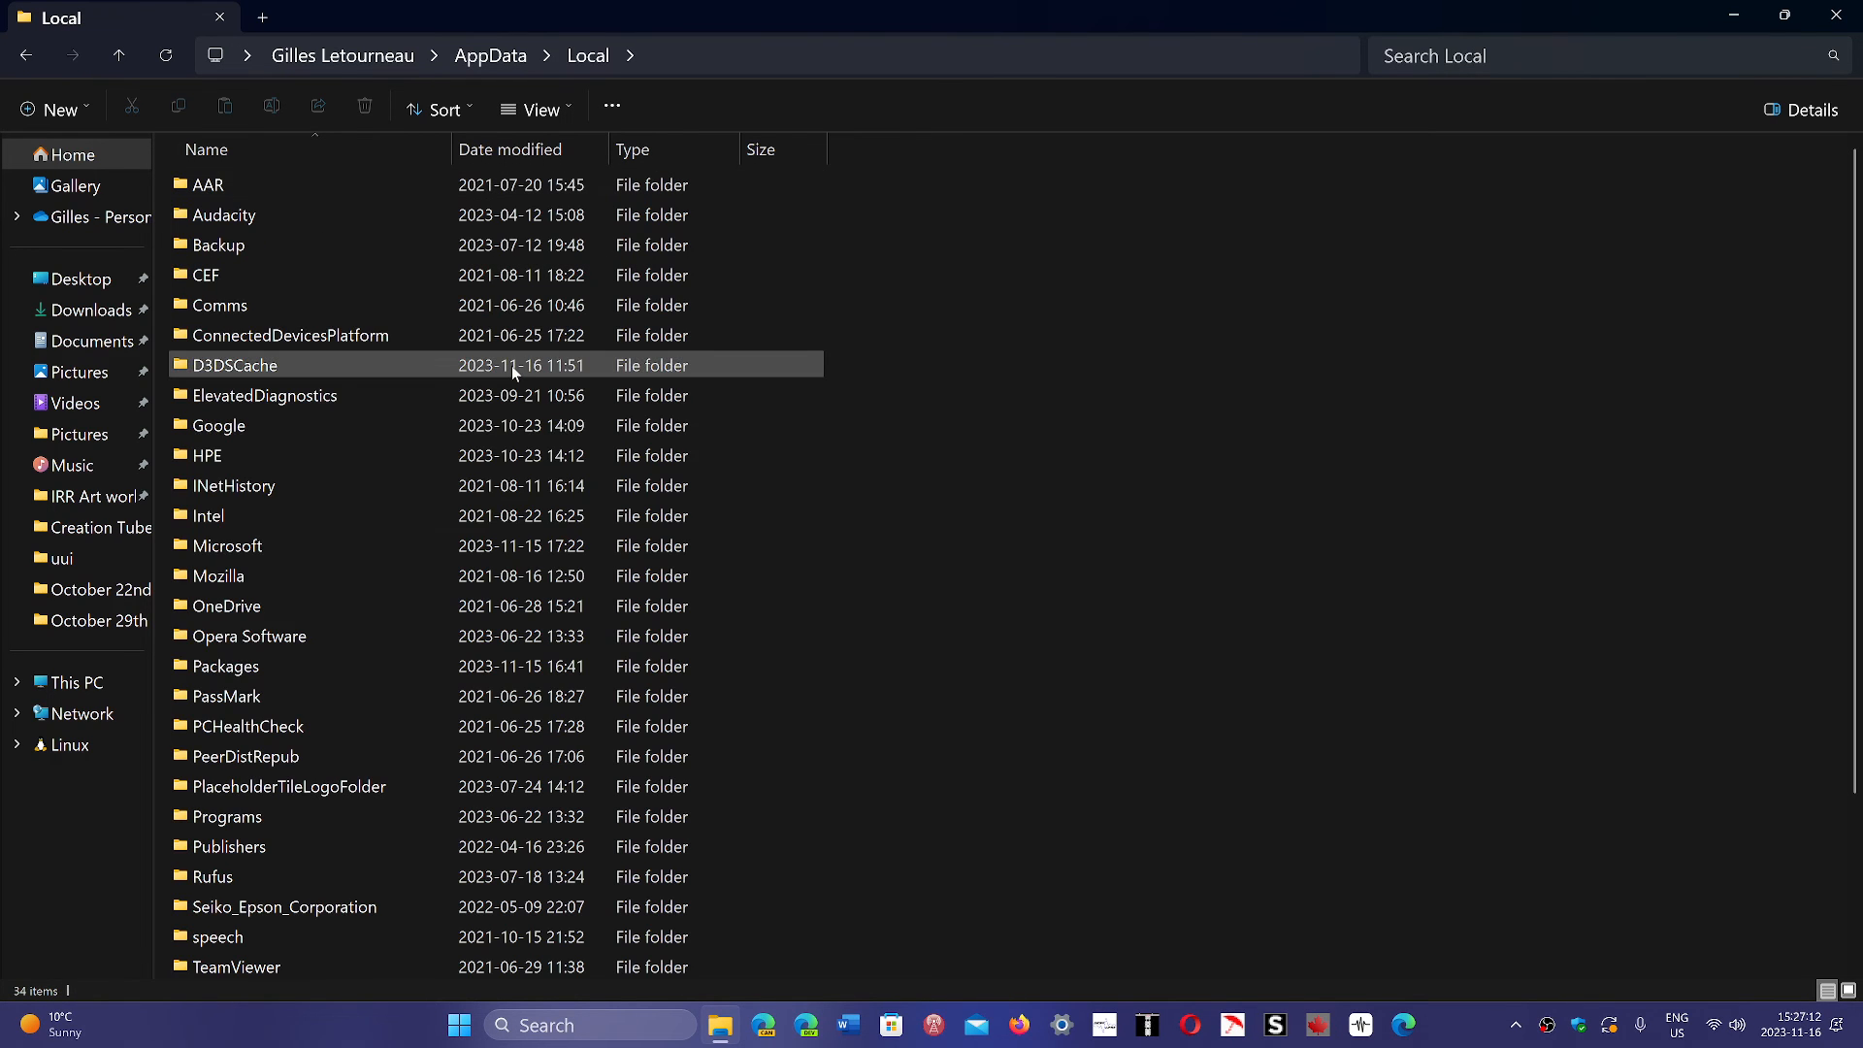
{"action": "left_click", "coordinate": [219, 425]}
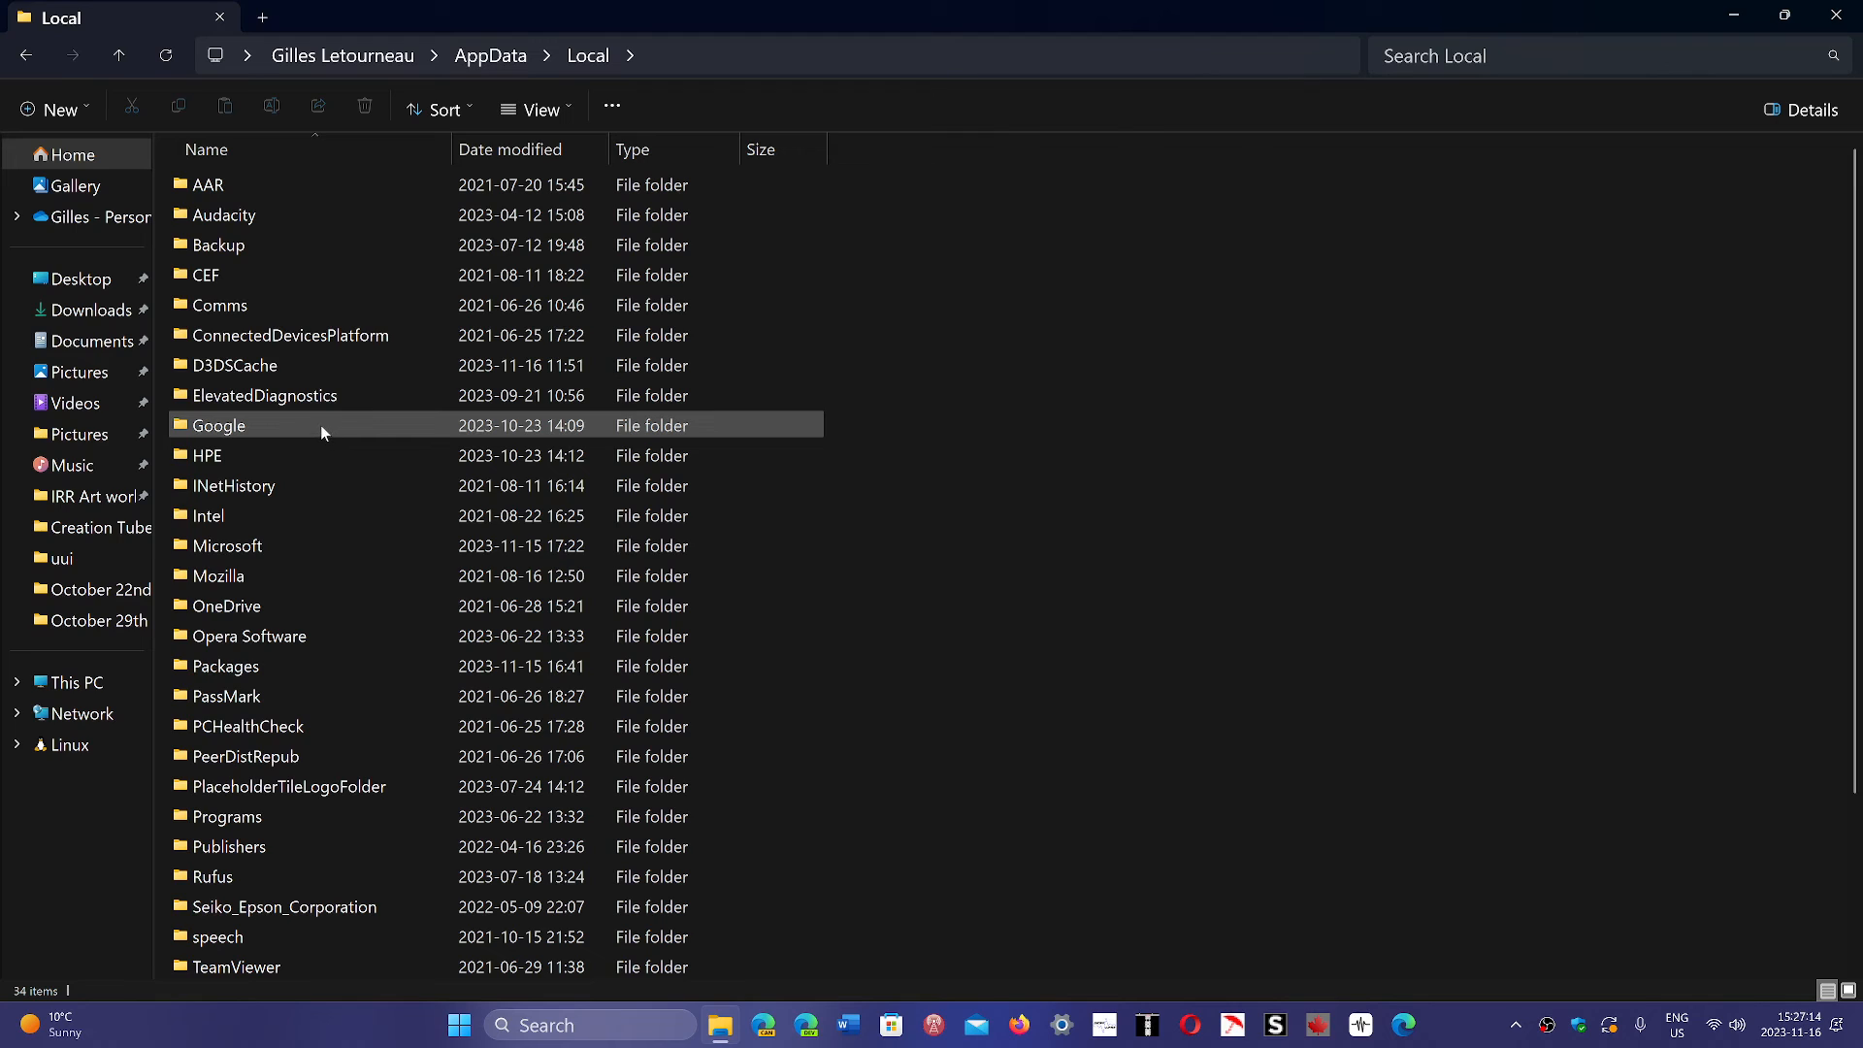
{"action": "right_click", "coordinate": [285, 425]}
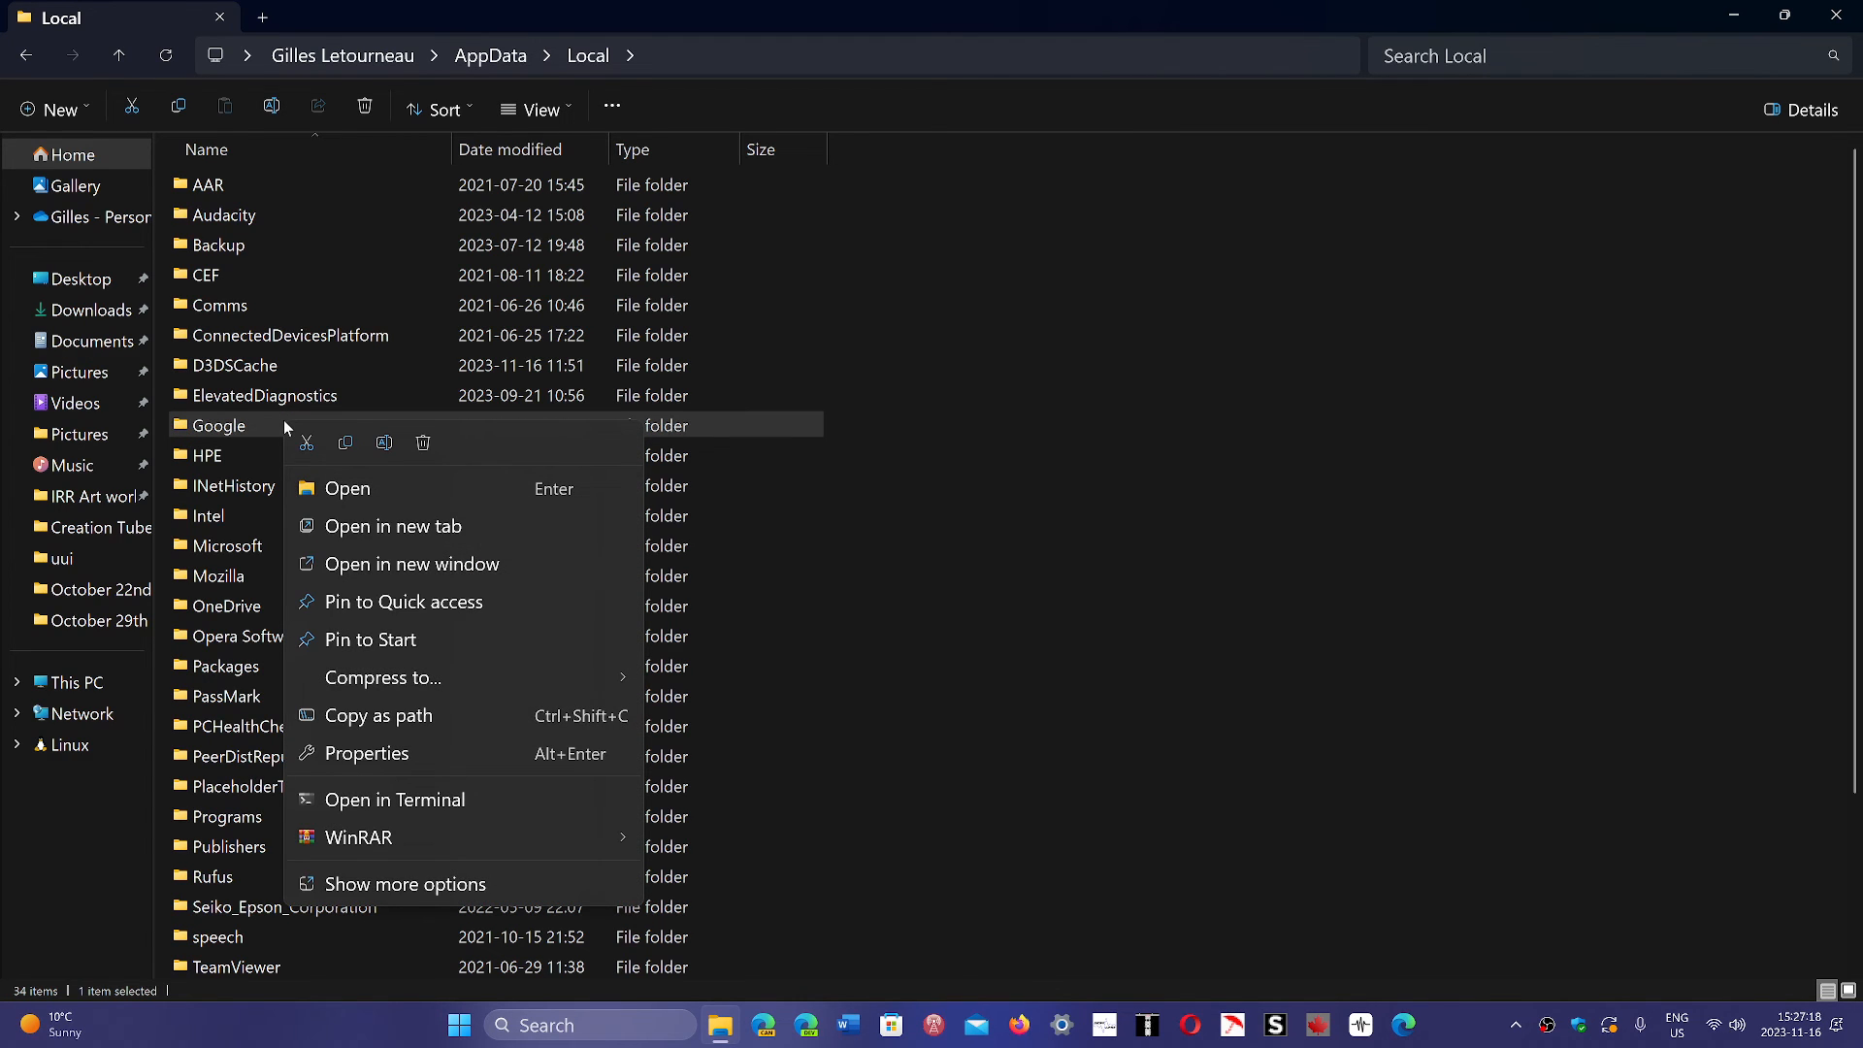
{"action": "mouse_move", "coordinate": [423, 443]}
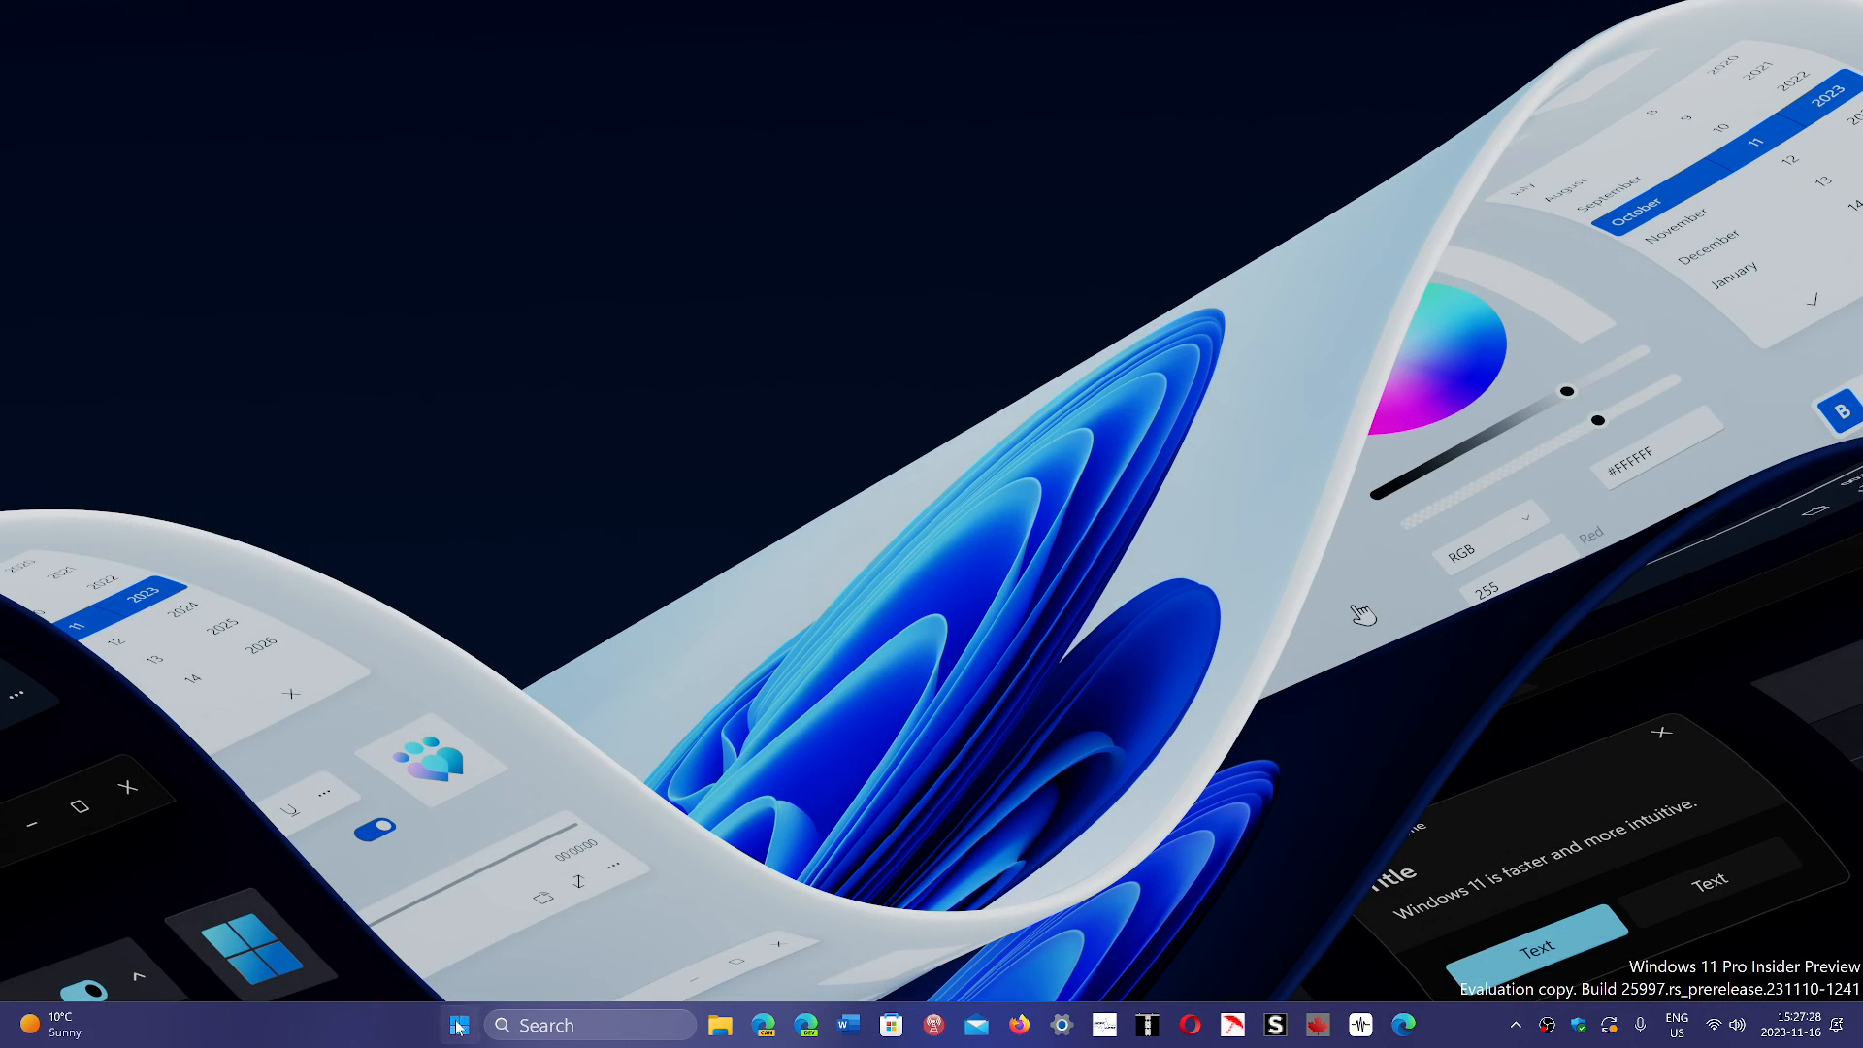
Reach the Start menu's power options to restart the computer
{"action": "left_click", "coordinate": [458, 1025]}
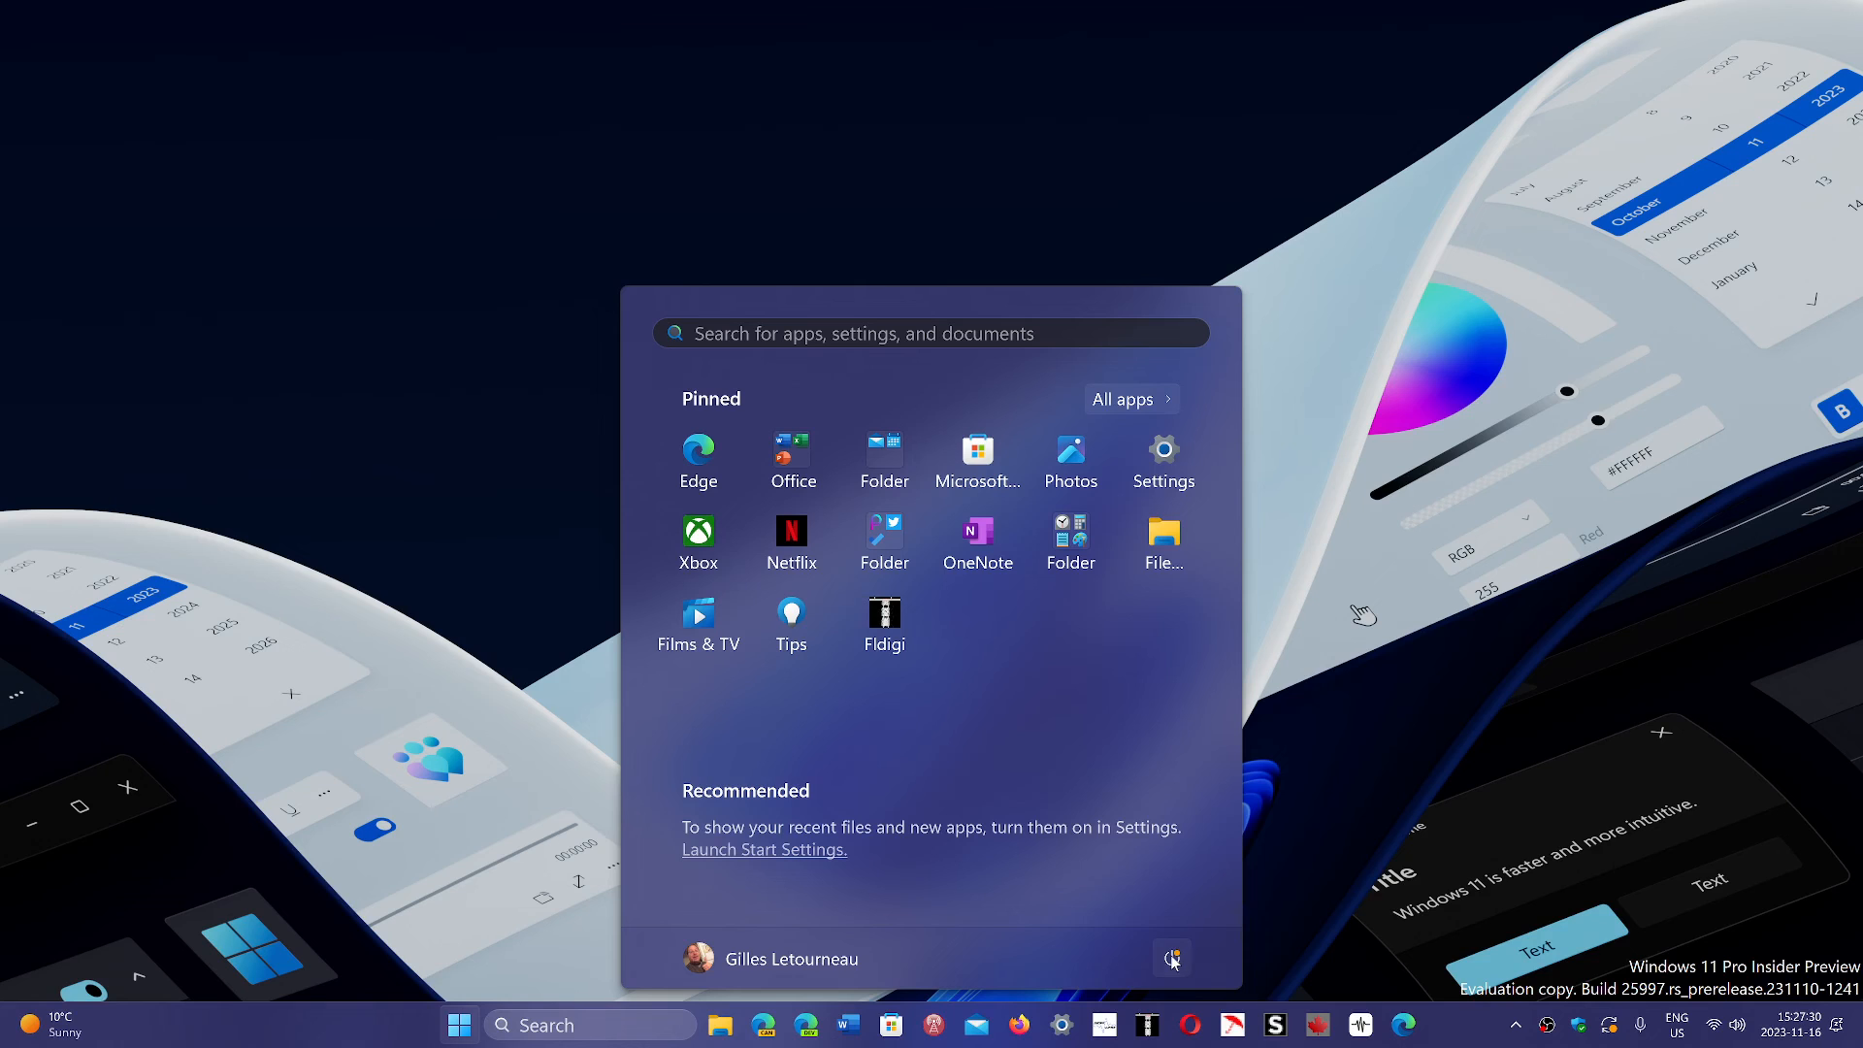
{"action": "left_click", "coordinate": [1170, 959]}
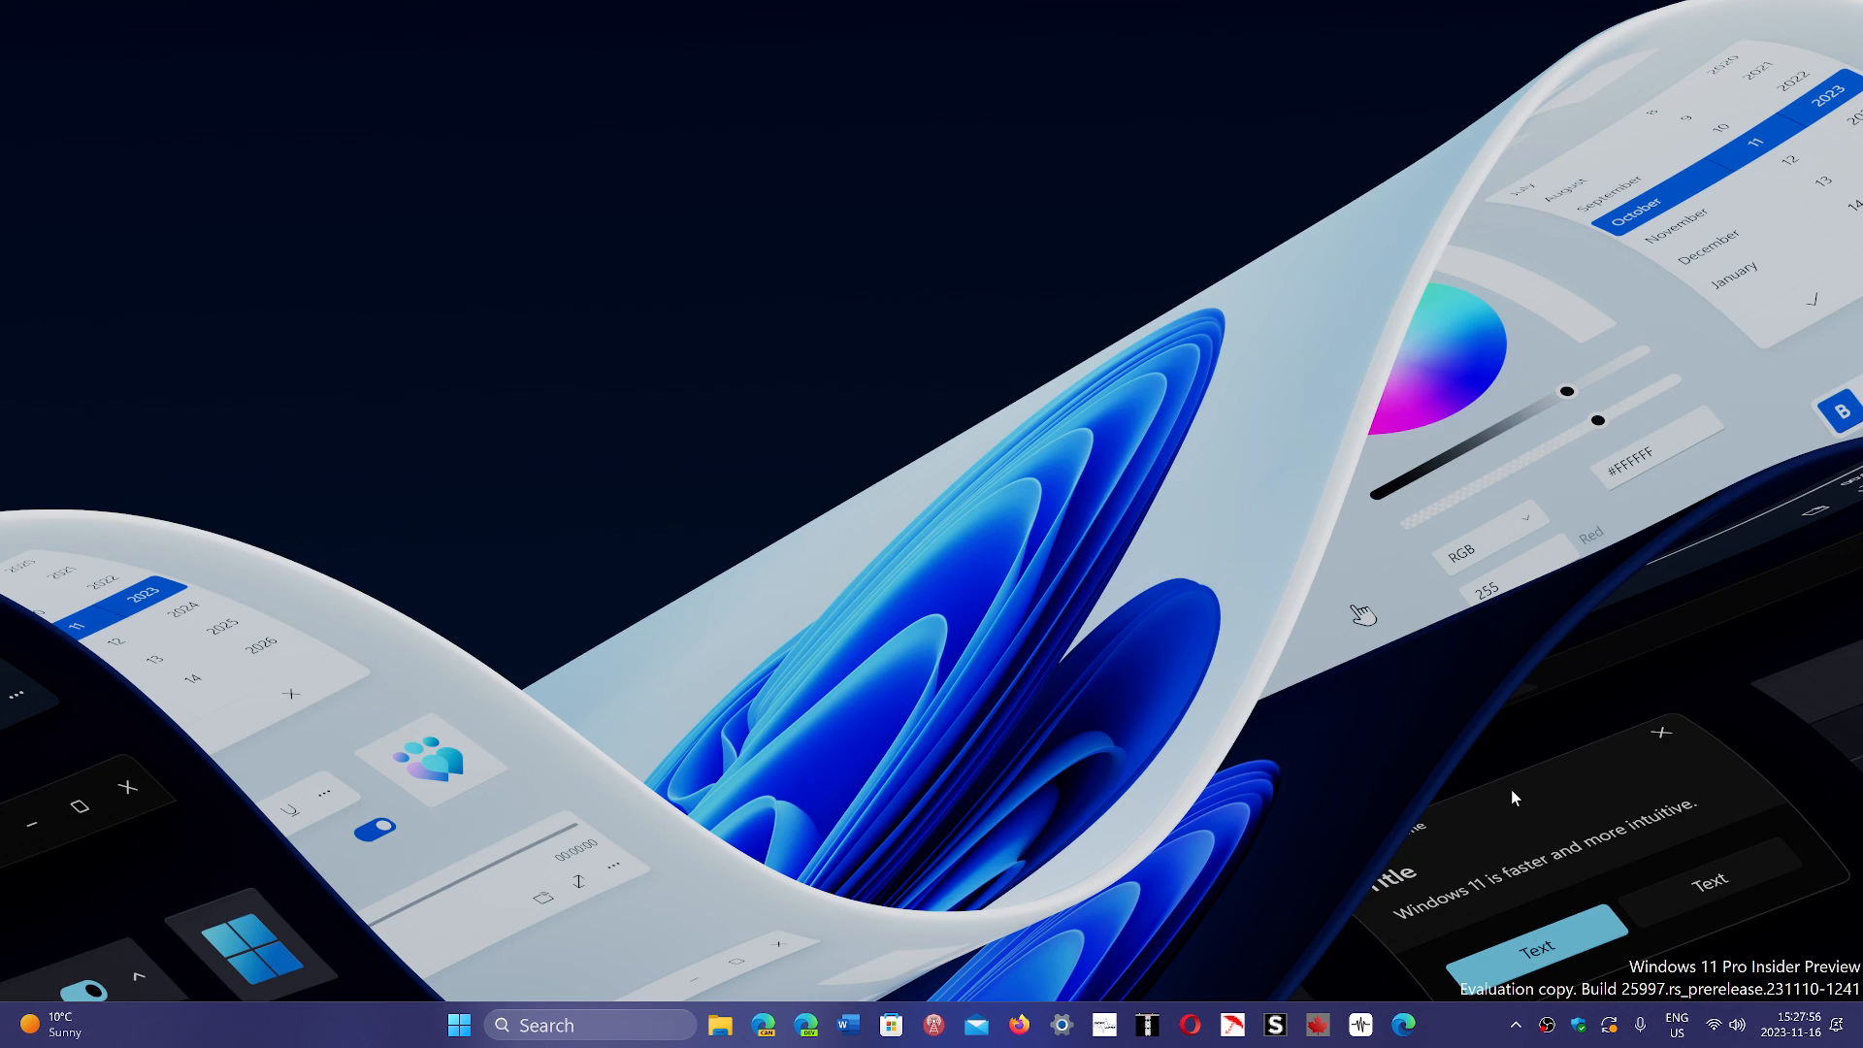
{"action": "mouse_move", "coordinate": [1459, 1022]}
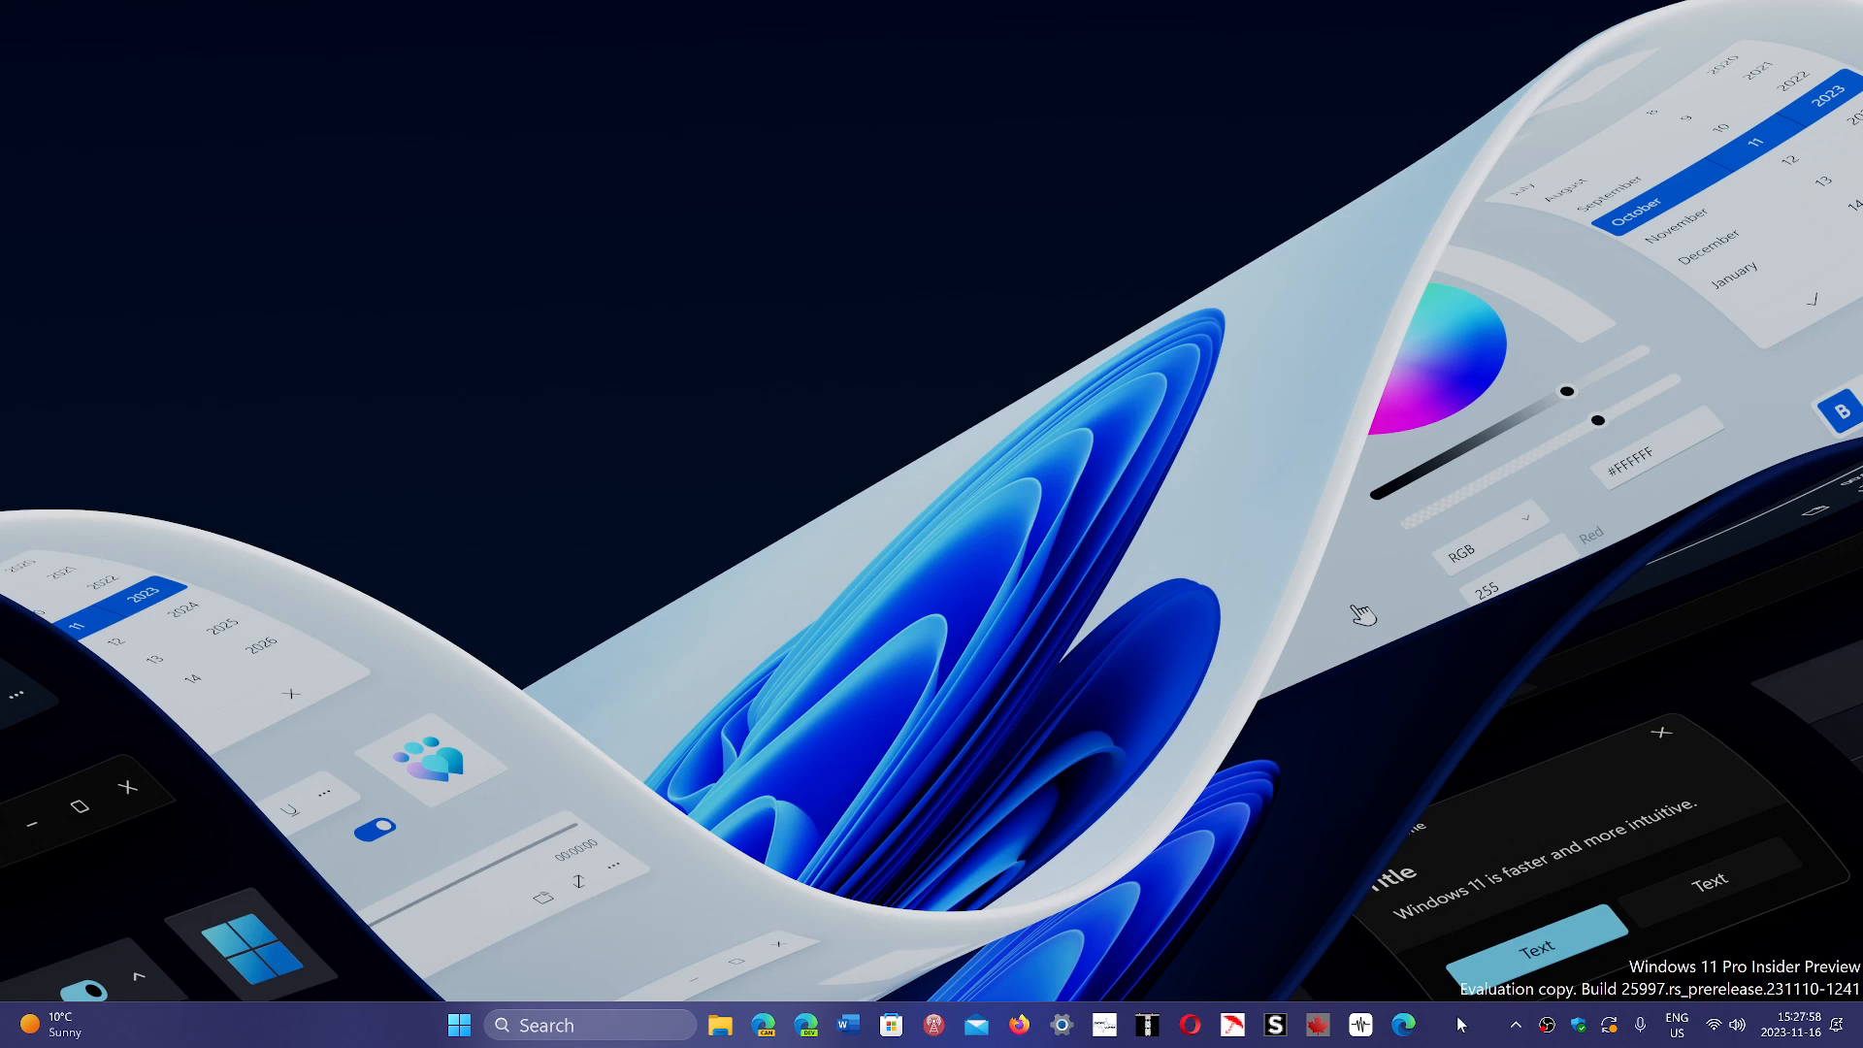